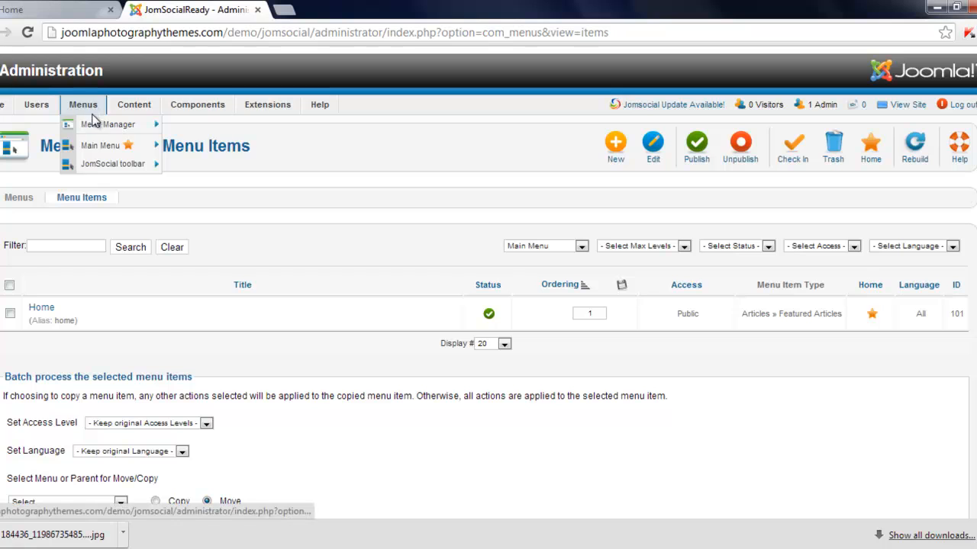
mouse_move(100, 145)
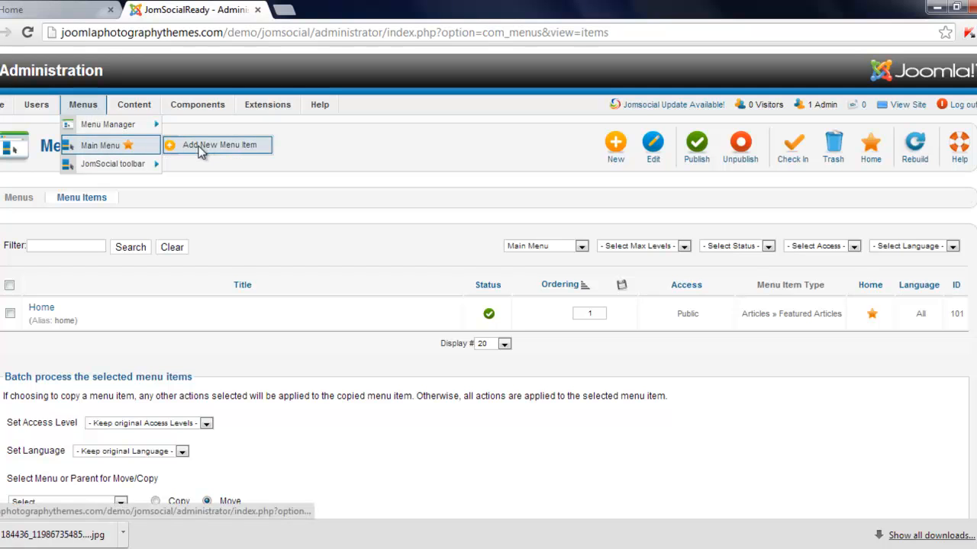
Step: Start a new Main Menu item titled 'Events' and bring up the menu item type list
left_click(220, 145)
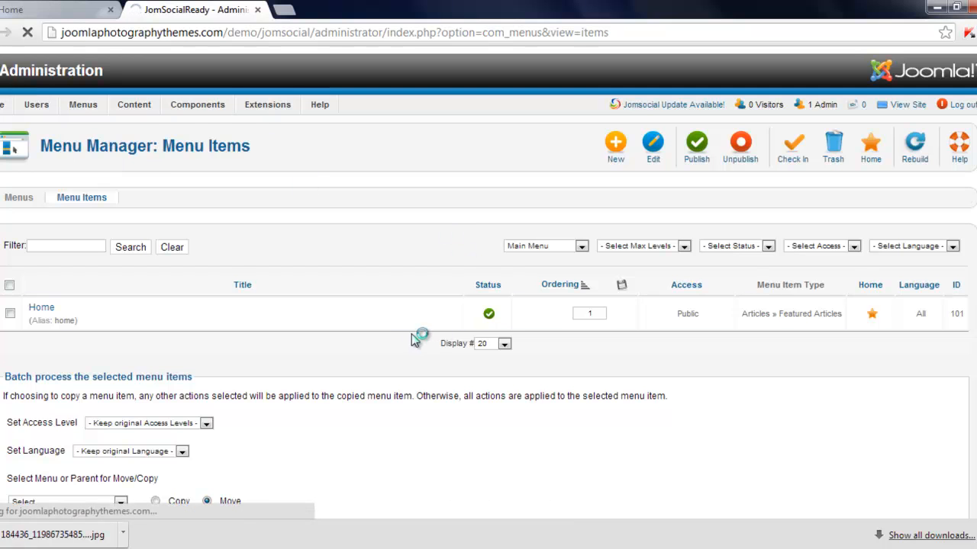
left_click(41, 307)
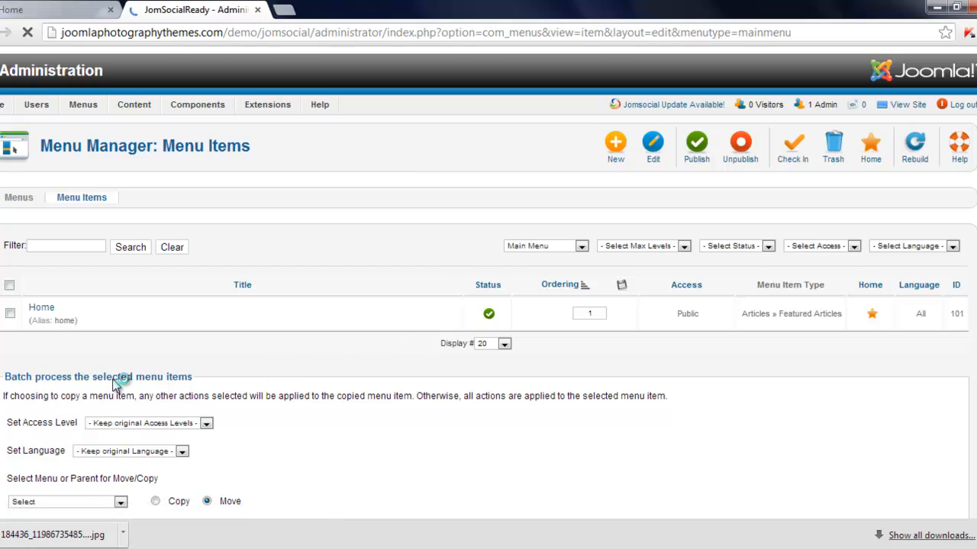
left_click(615, 145)
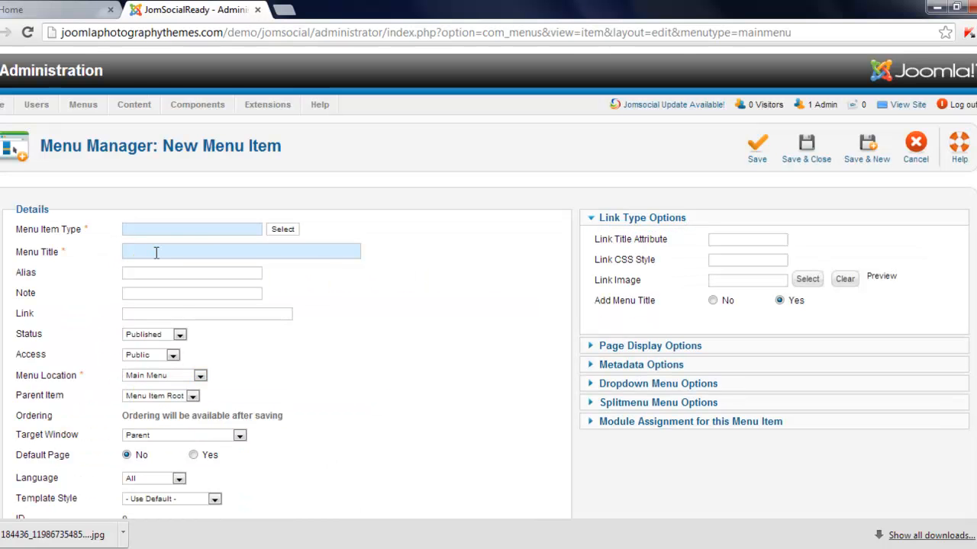
type("Event")
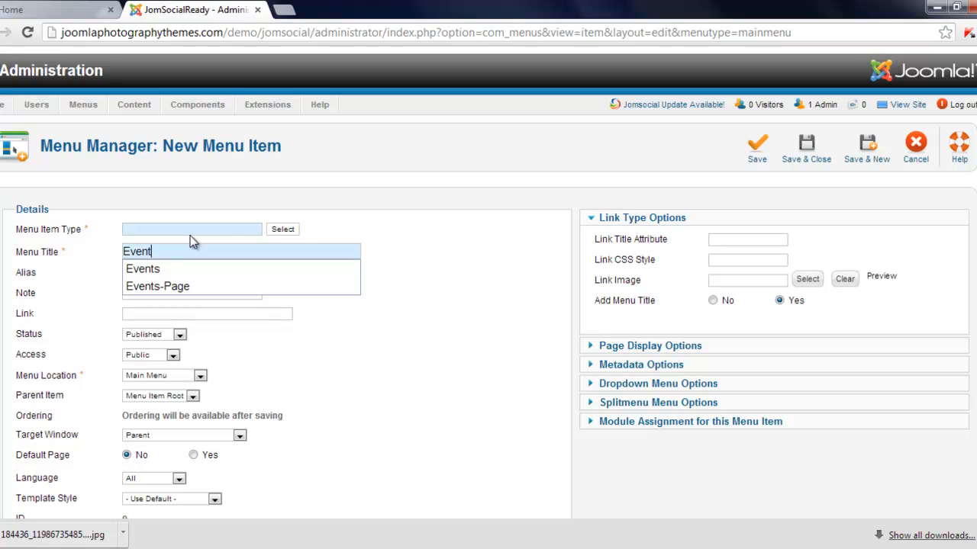
left_click(143, 269)
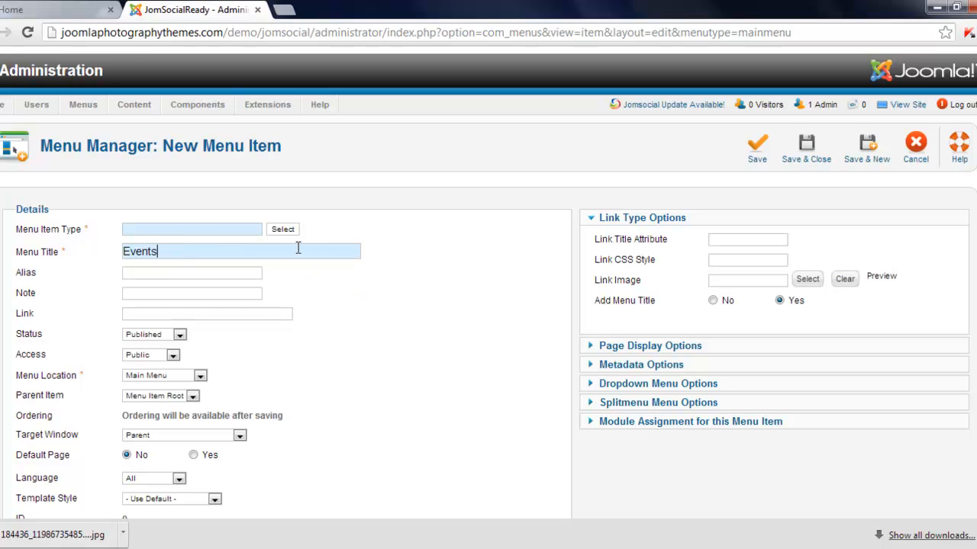
left_click(283, 229)
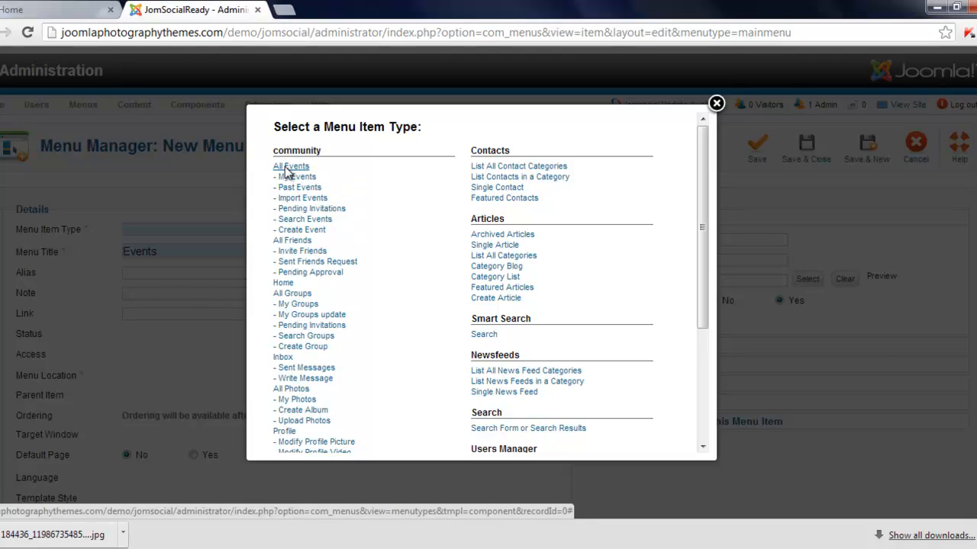
Step: Give the Events item the JomSocial events page type and alias 'my-events', then save and close
left_click(291, 165)
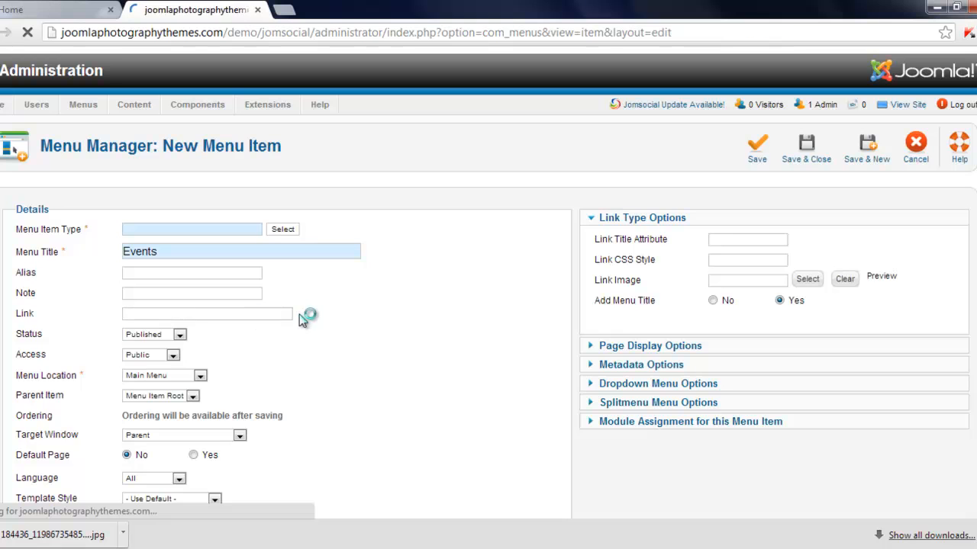
left_click(282, 229)
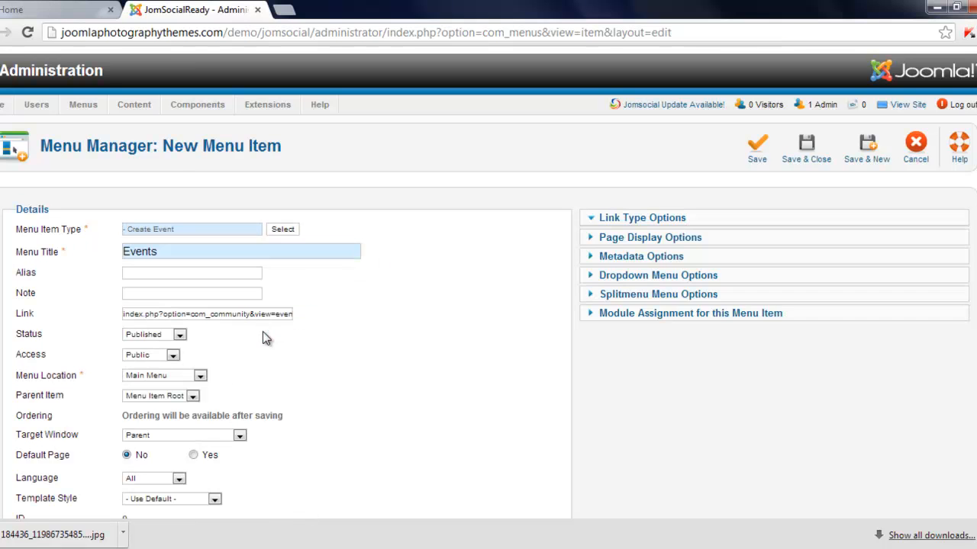
left_click(642, 217)
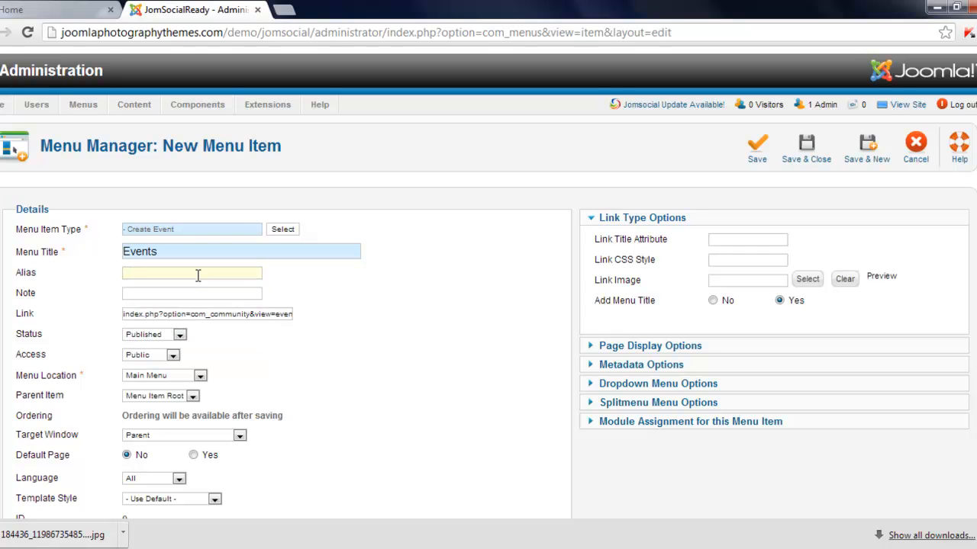
type("my-events")
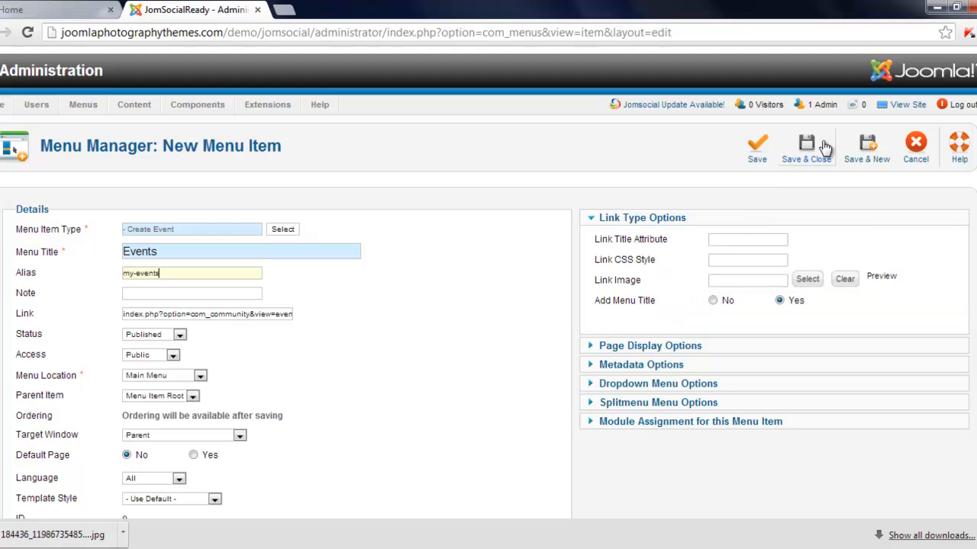
left_click(806, 145)
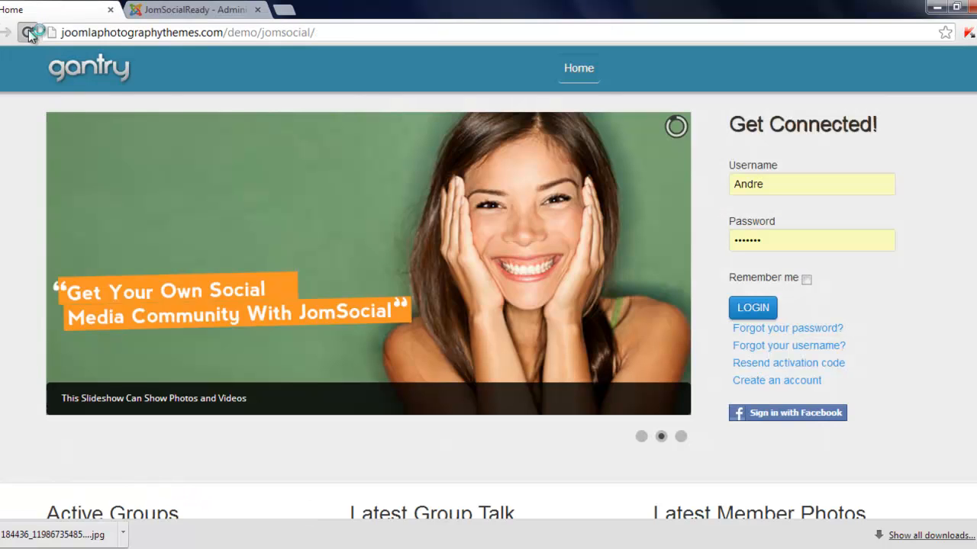
Step: Reload the front-end site and view the new Events page sorted by upcoming events
left_click(29, 32)
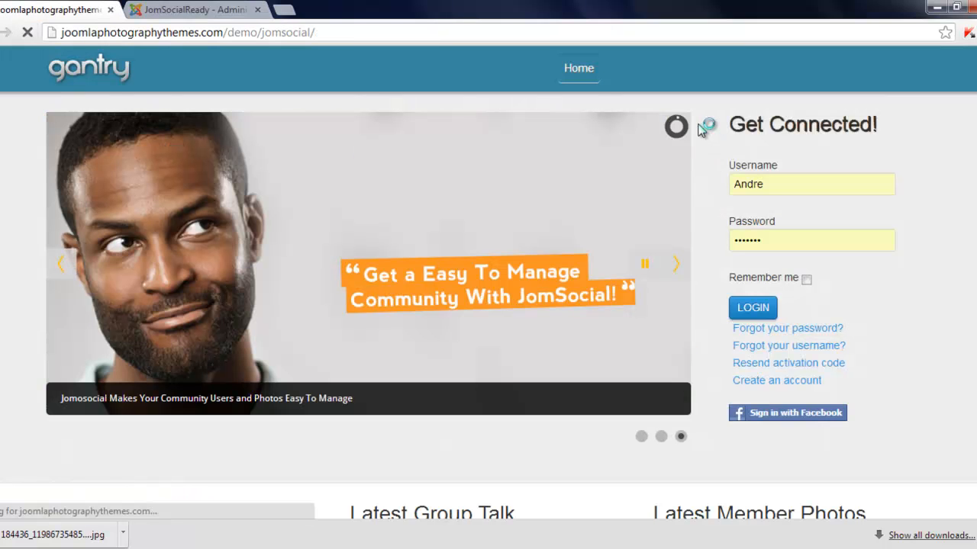
left_click(752, 308)
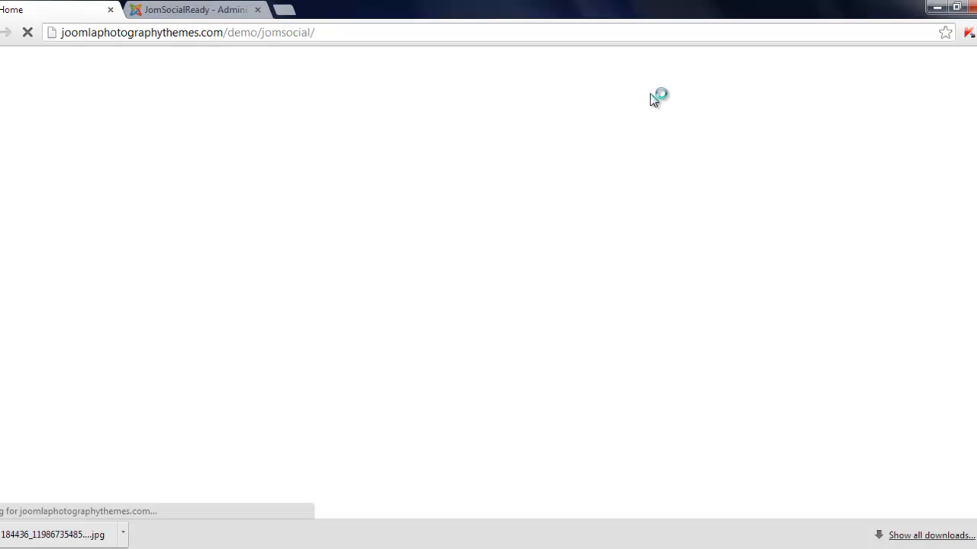
mouse_move(630, 105)
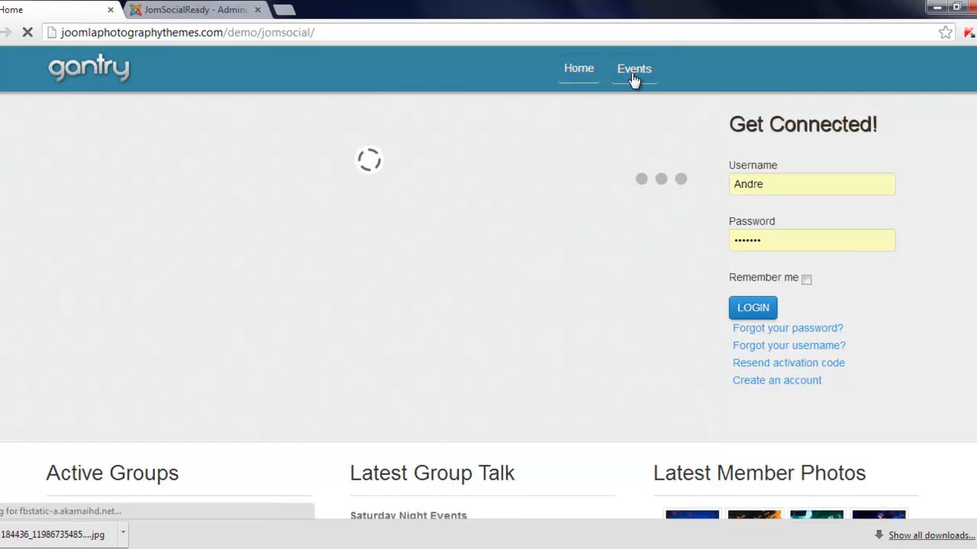
left_click(633, 69)
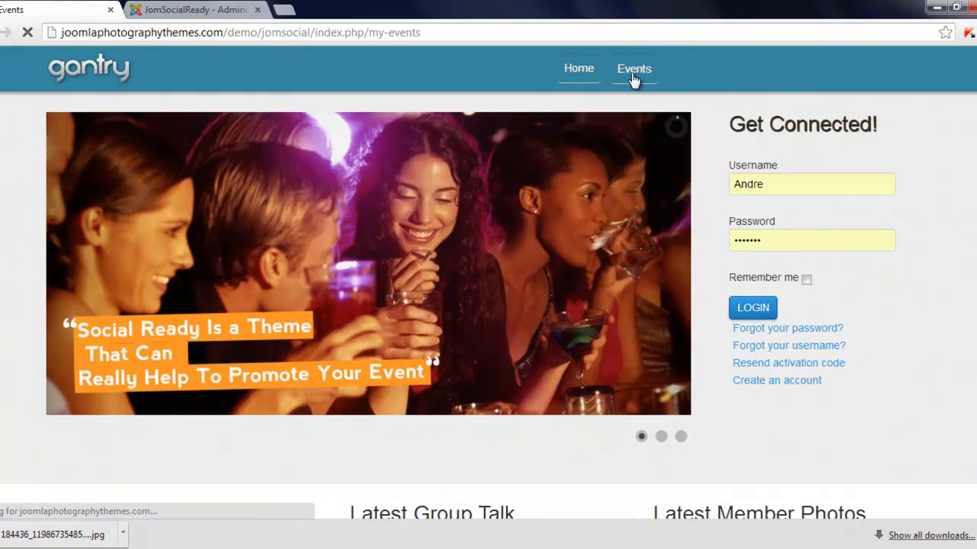
left_click(634, 69)
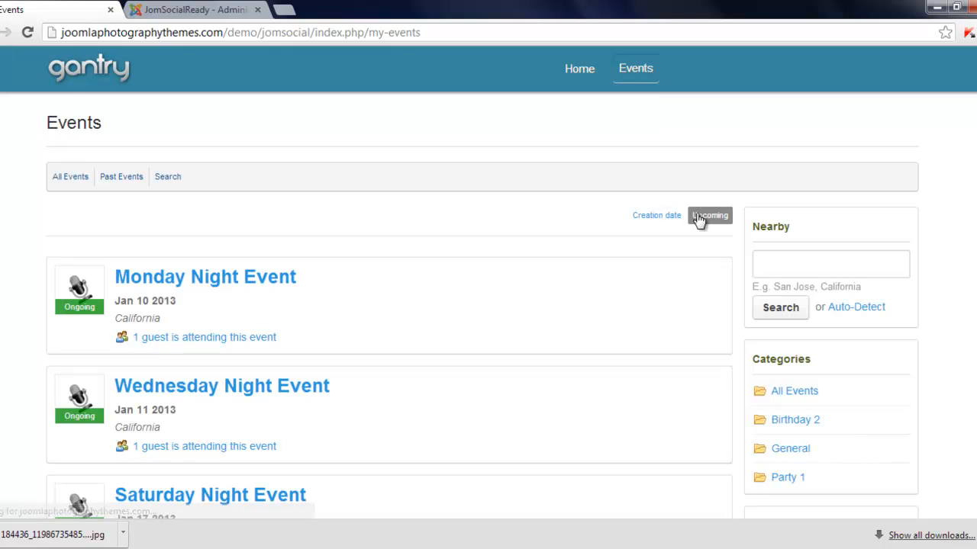
scroll("down", 3)
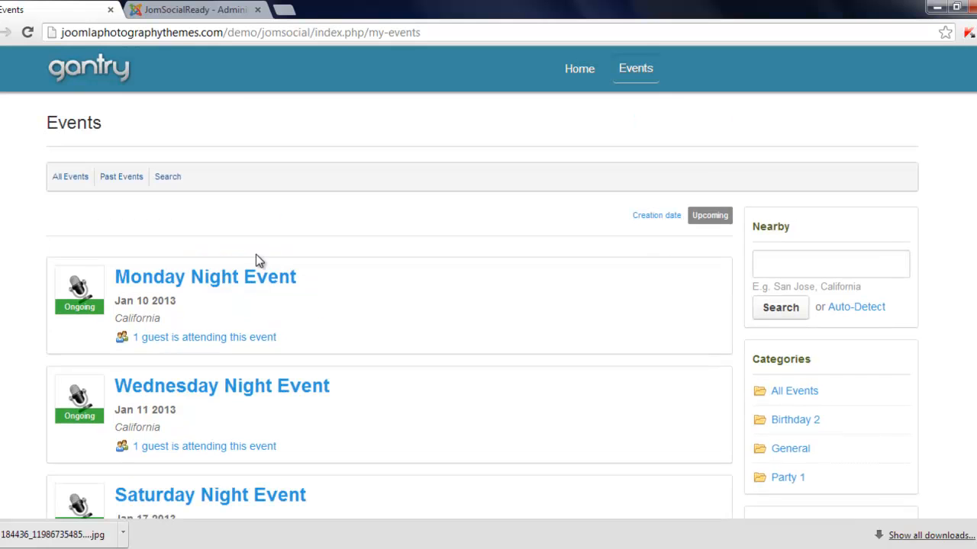
Step: Back in the administrator, start a new Main Menu item titled 'Groups' and list the item types
left_click(194, 9)
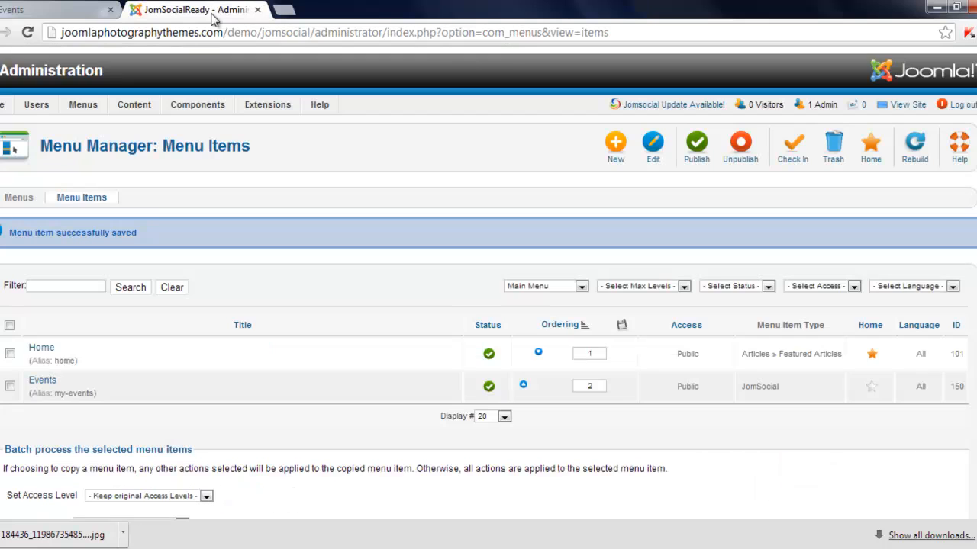
mouse_move(755, 214)
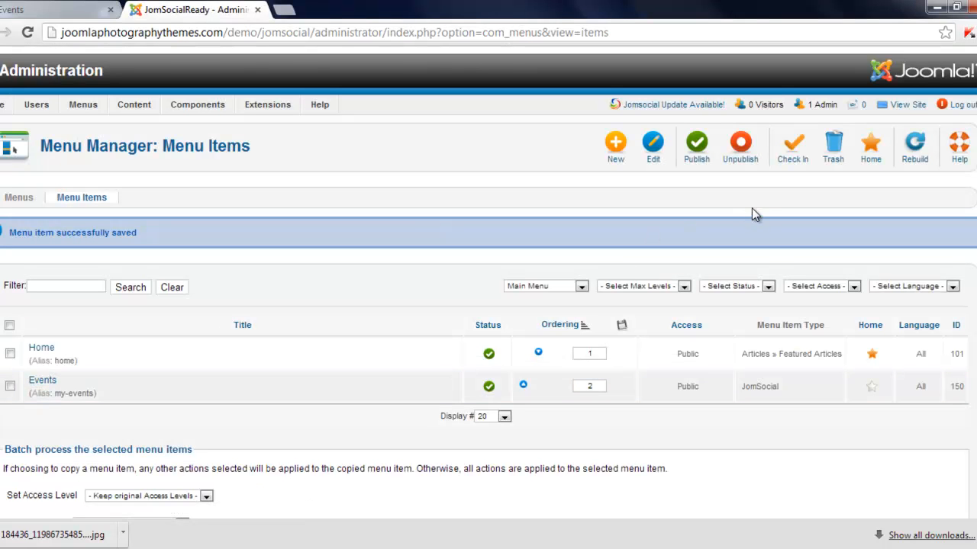
left_click(615, 145)
type("G")
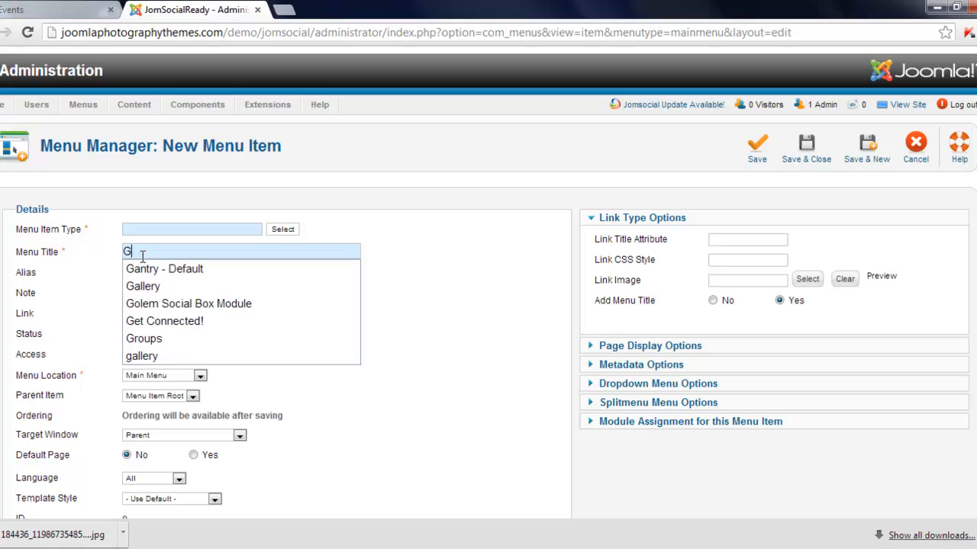
type("r")
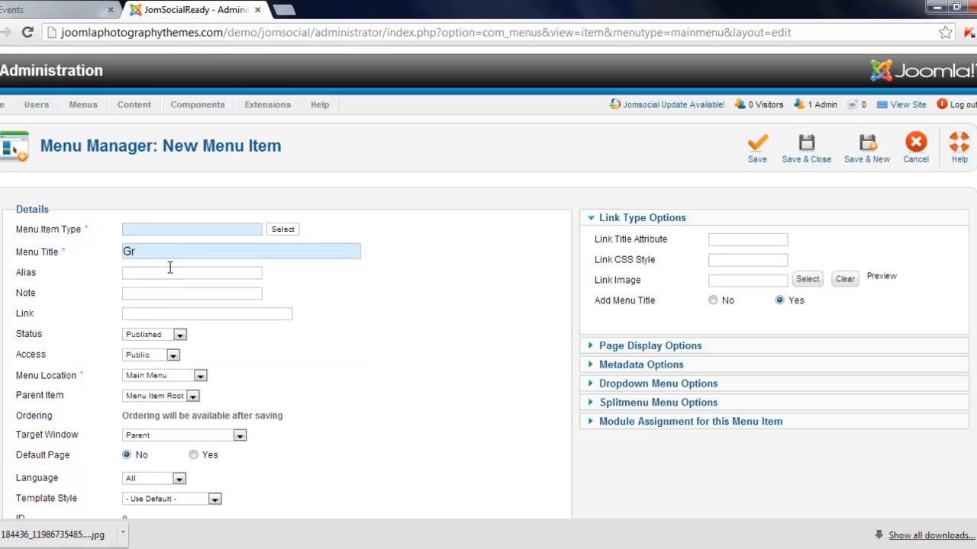
left_click(283, 229)
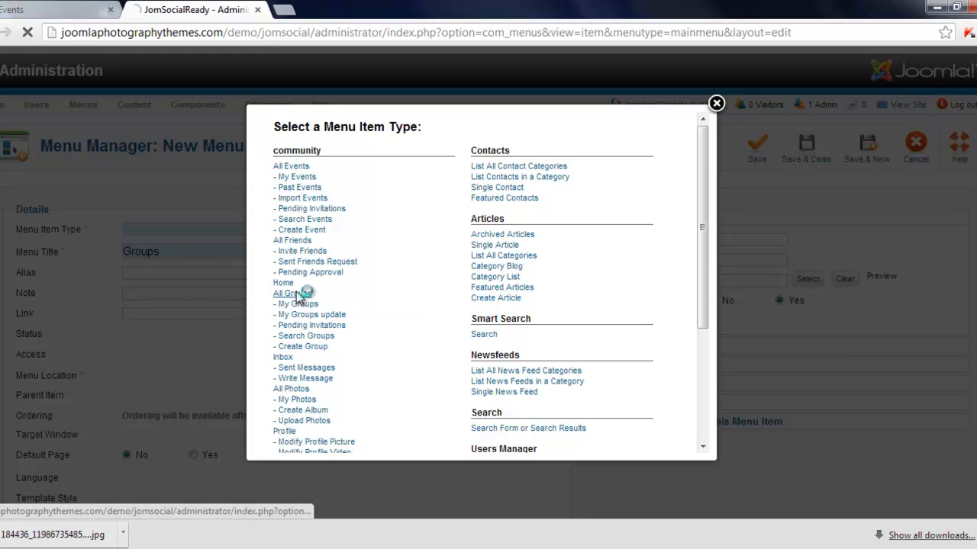
Step: Set the Groups item to the JomSocial groups page type with alias 'my-groups' and save it
left_click(289, 294)
type("my-g")
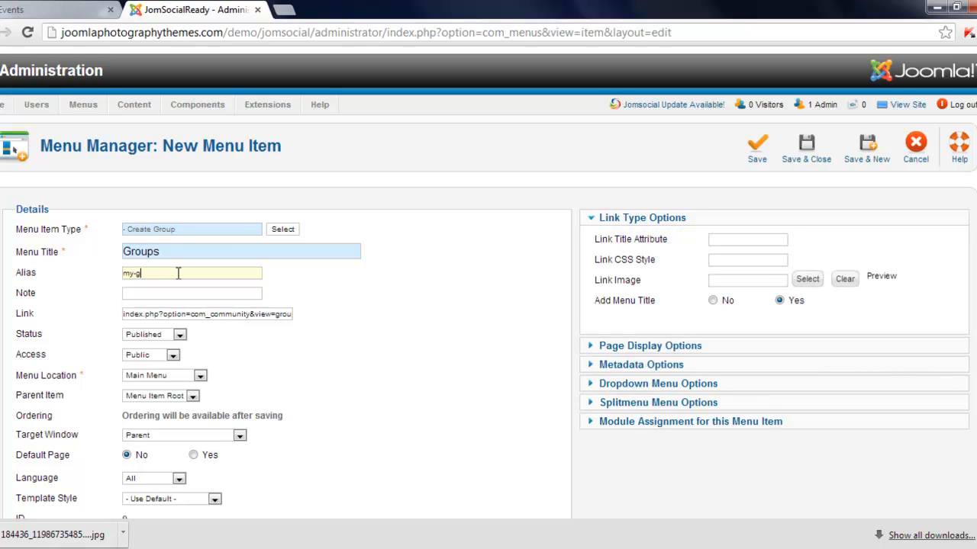
type("roups")
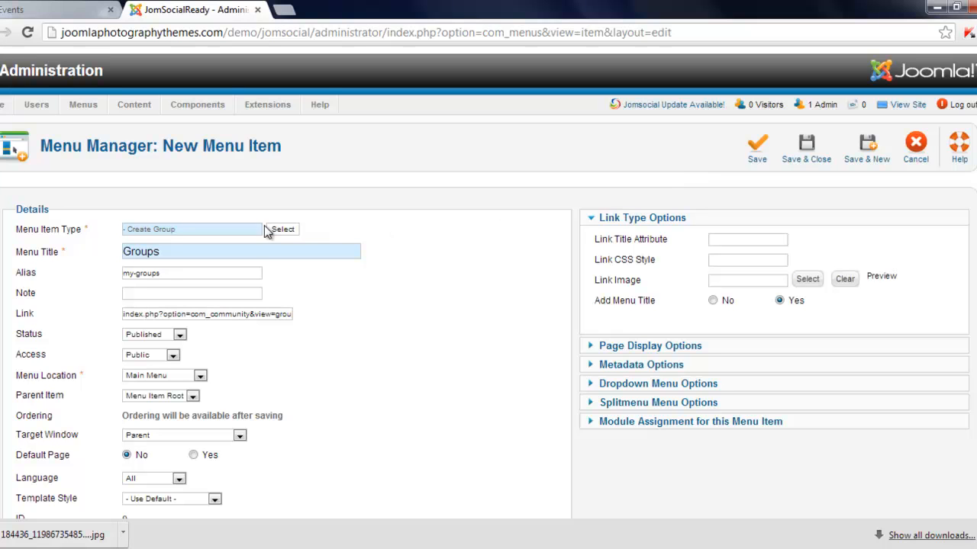
mouse_move(756, 145)
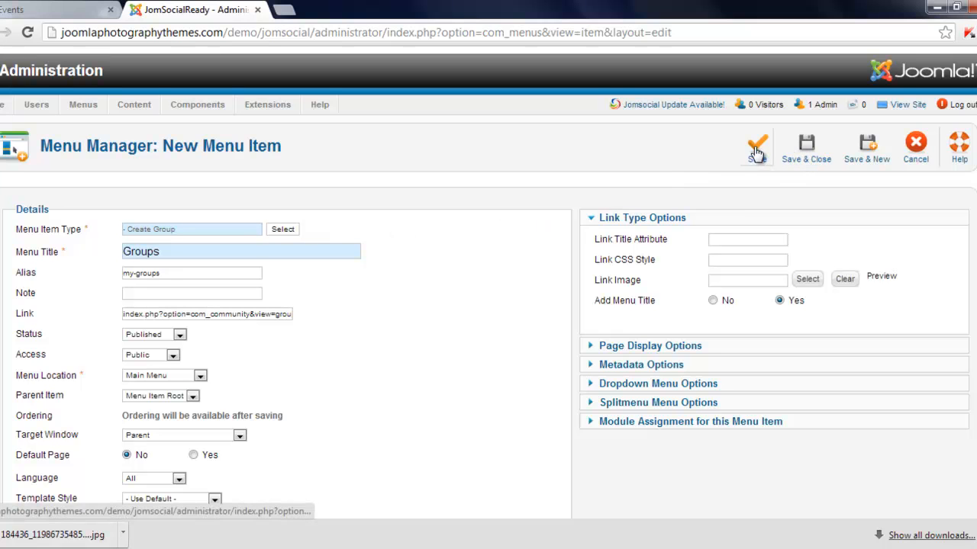
left_click(757, 144)
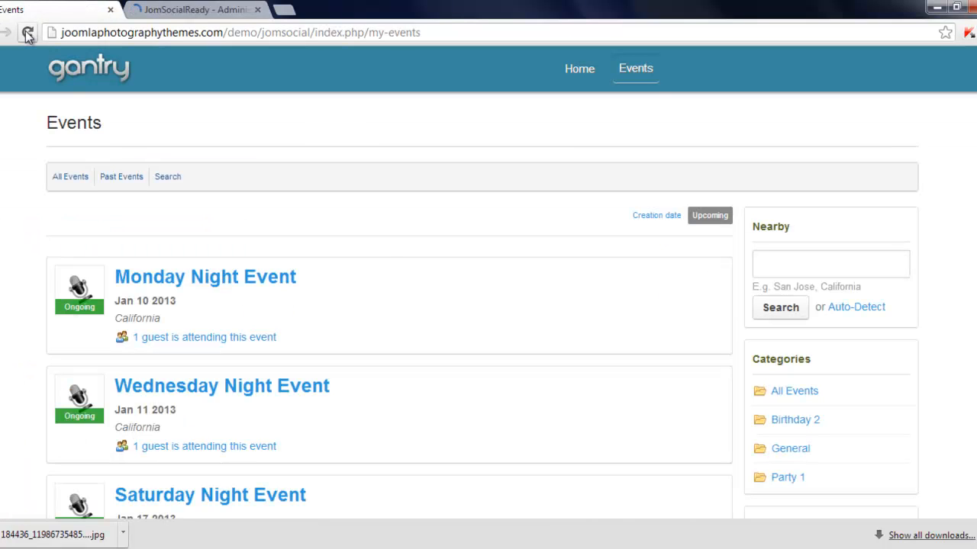
Step: Reload the front-end and check the Groups page lists Girls Night Out and Art Show
left_click(27, 32)
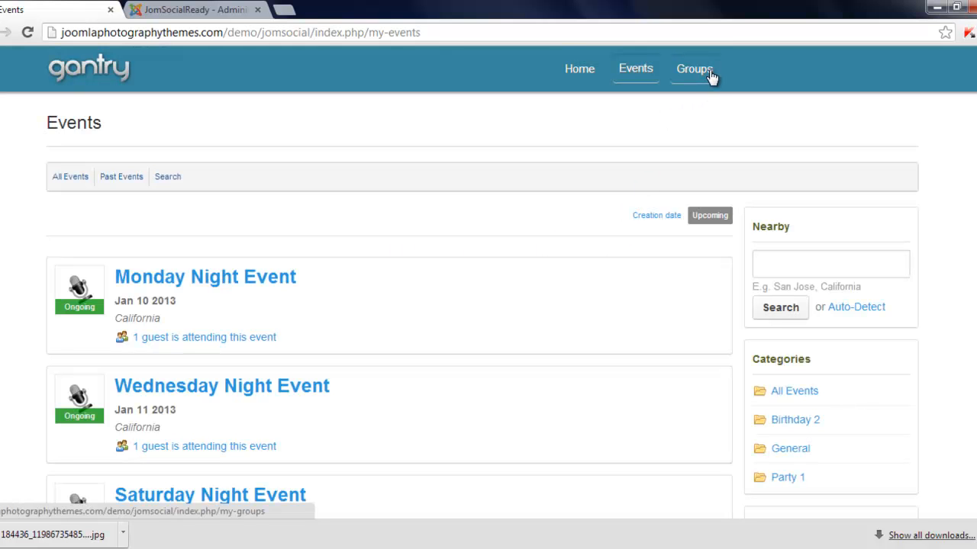
left_click(694, 69)
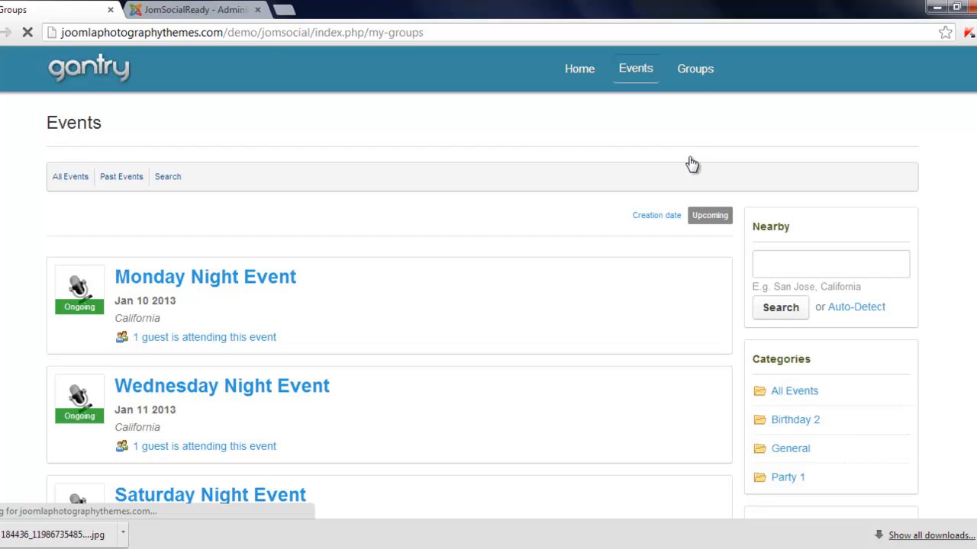
left_click(695, 69)
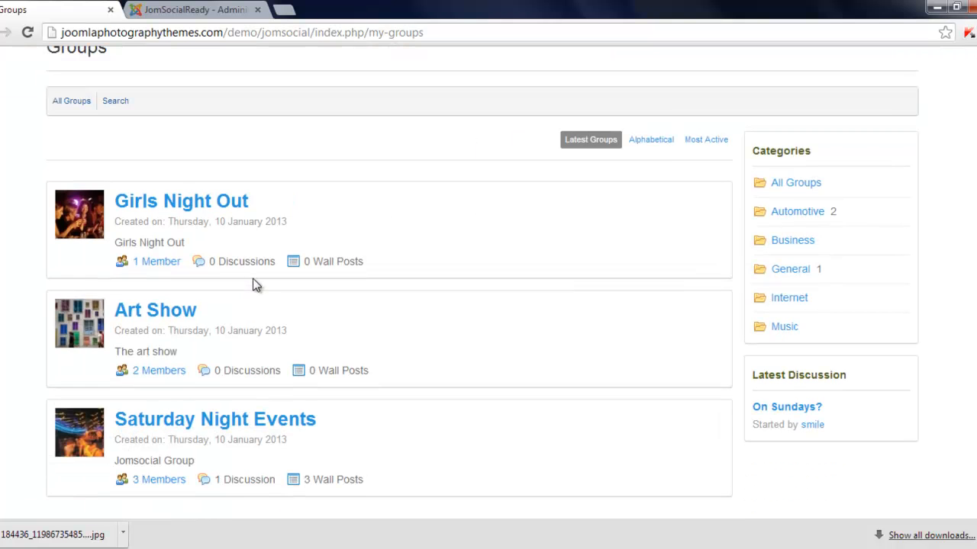
scroll("up", 3)
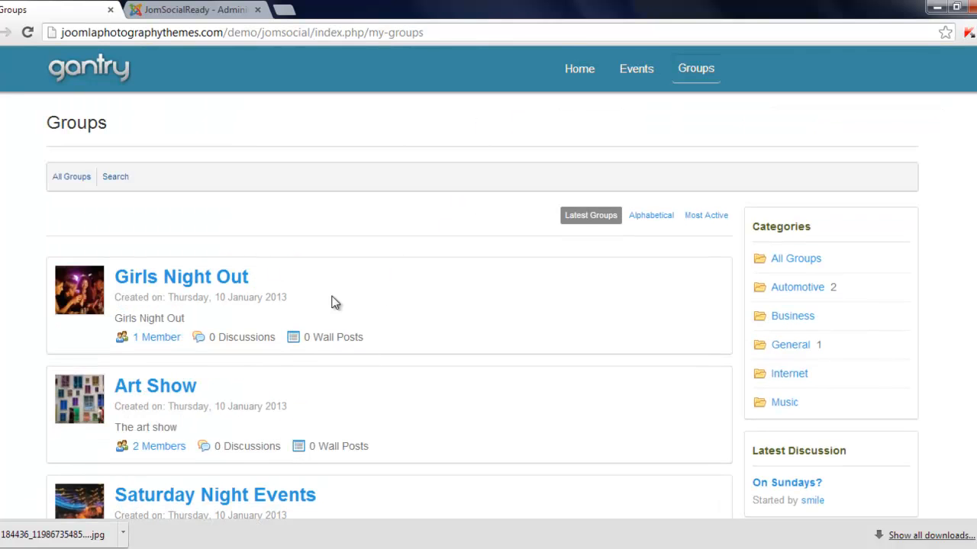
mouse_move(158, 8)
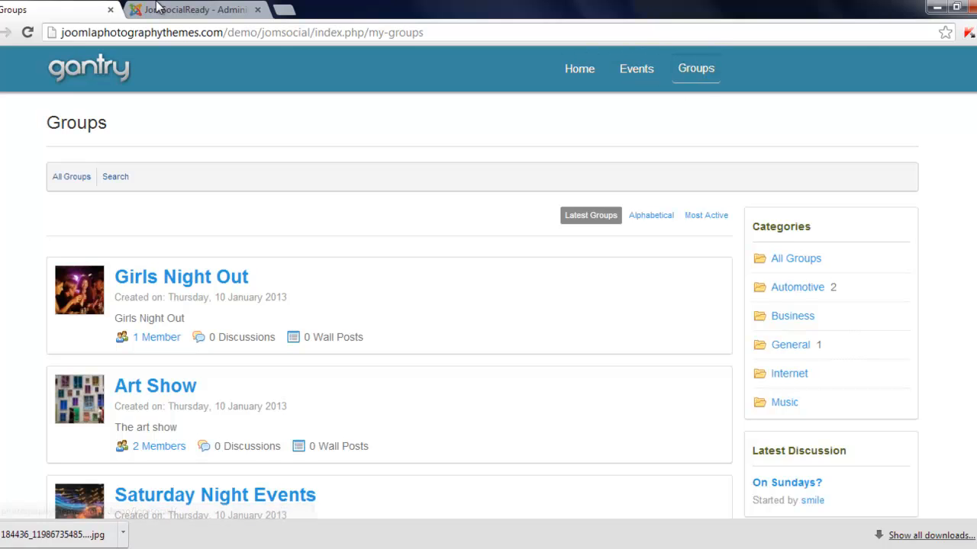
Step: Back in the administrator, close the saved Groups item and begin a blank new menu item
left_click(191, 9)
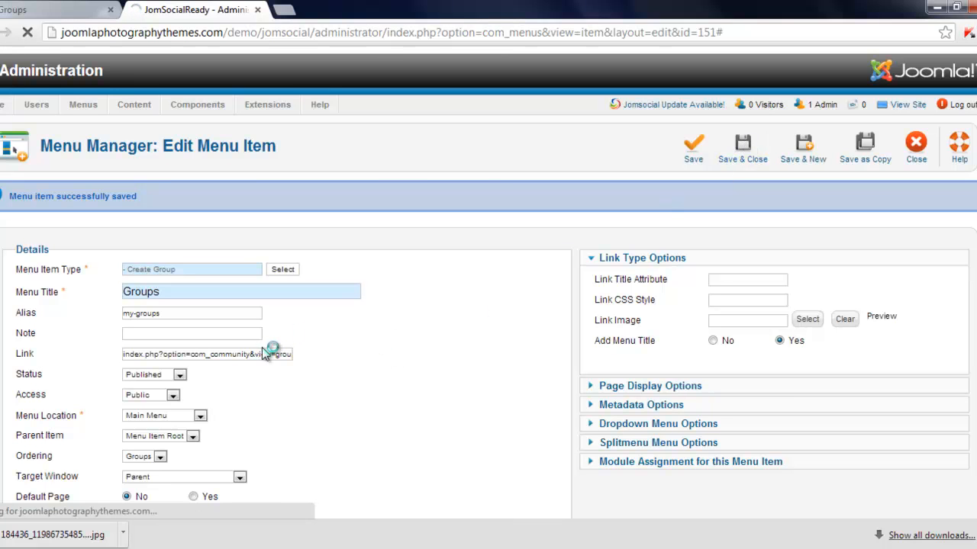
left_click(742, 145)
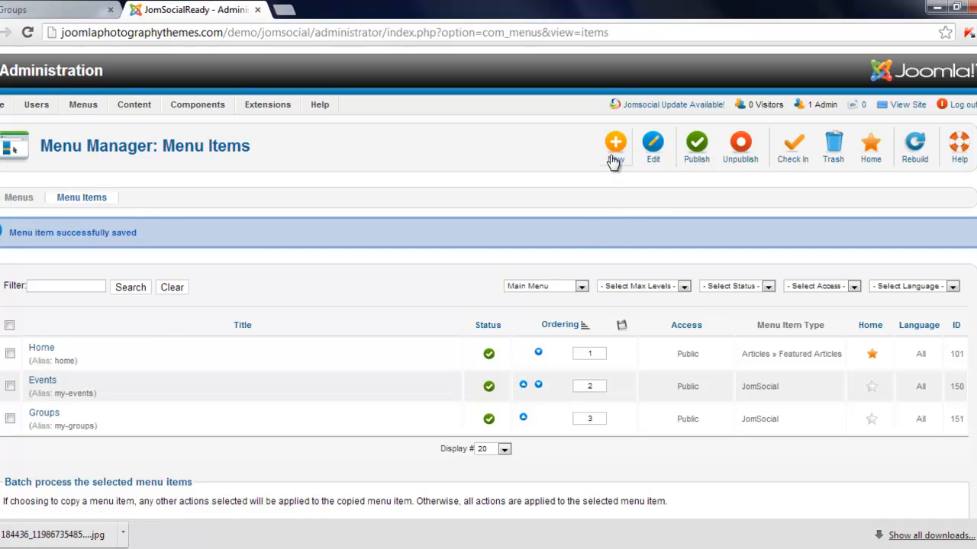
left_click(614, 142)
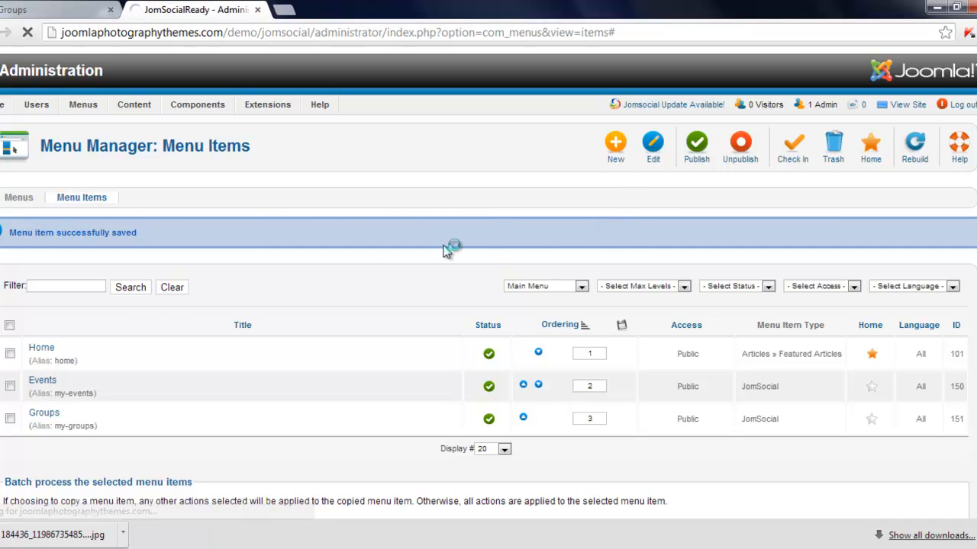
left_click(615, 147)
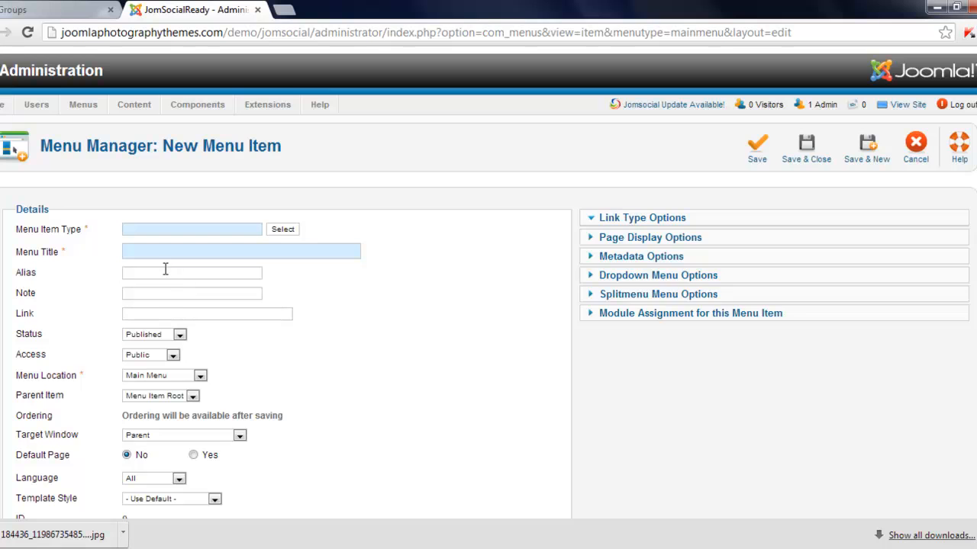
Step: Title the new menu item 'Videos' and bring up the menu item type list
left_click(641, 217)
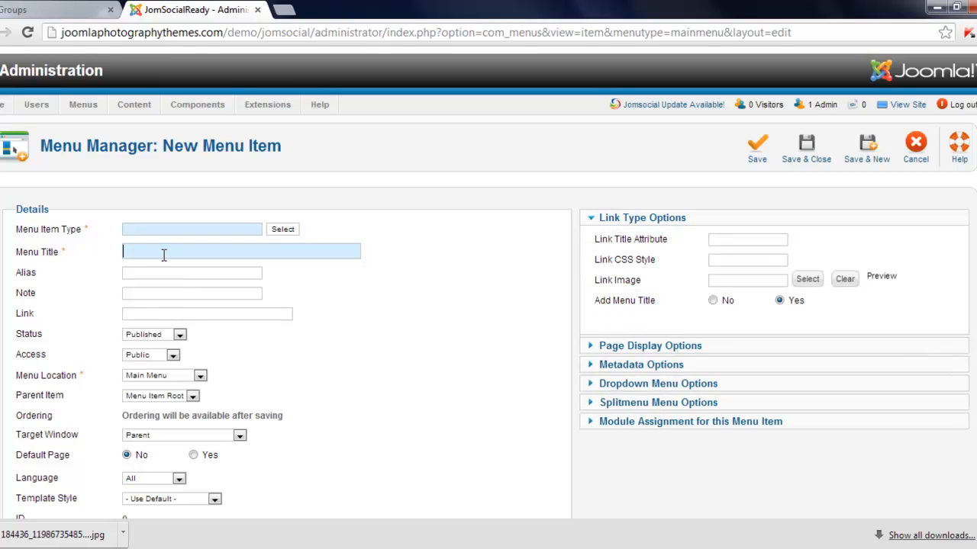
type("Videos")
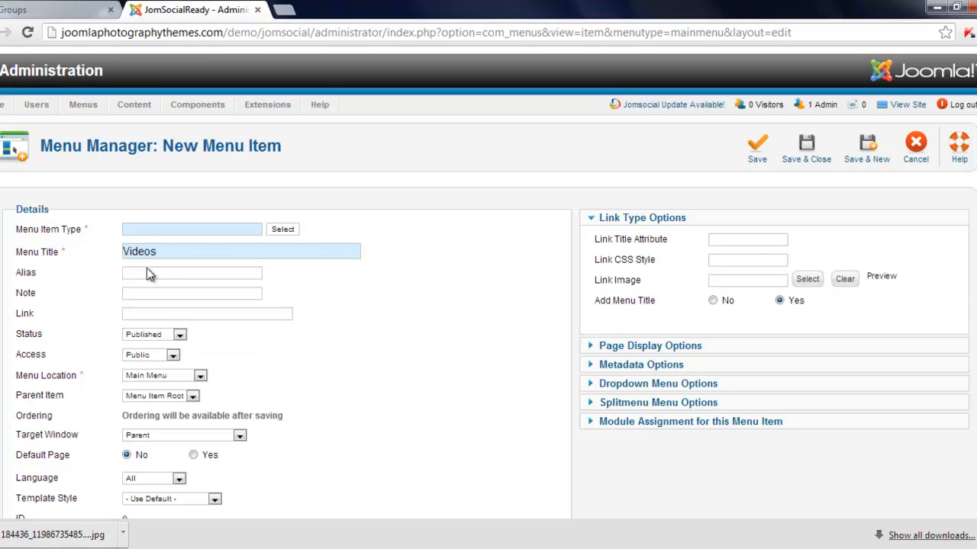
left_click(756, 145)
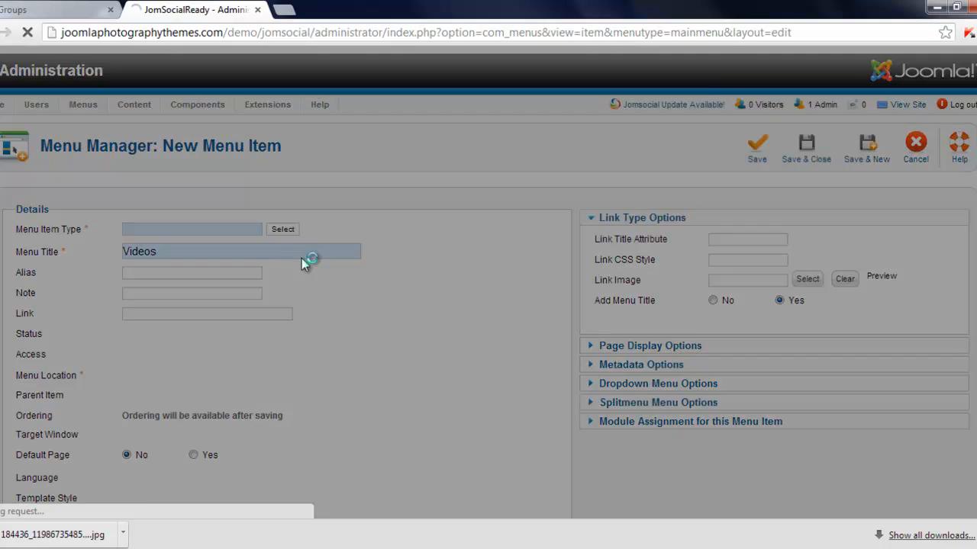
left_click(282, 229)
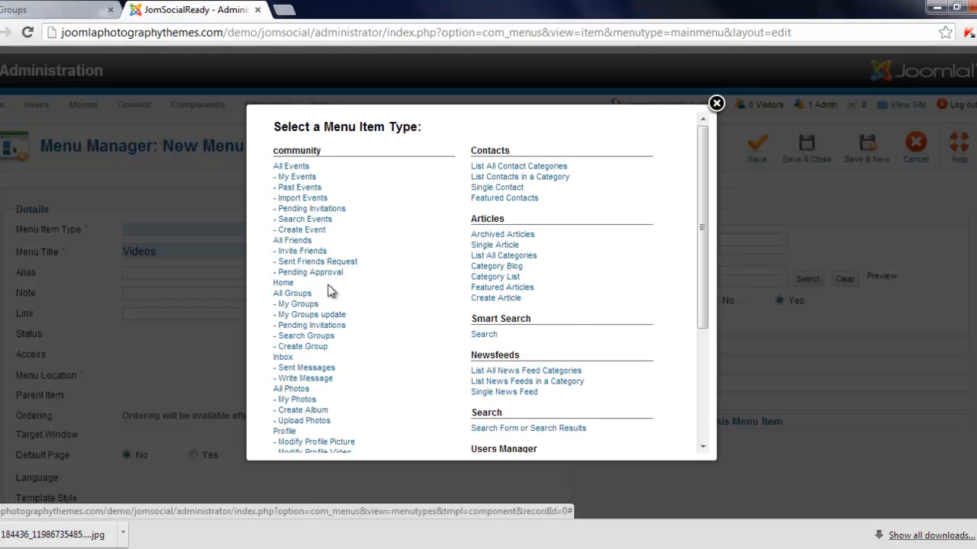
Step: Choose the Search Videos type, set alias 'my-videos', and save the item
scroll("down", 3)
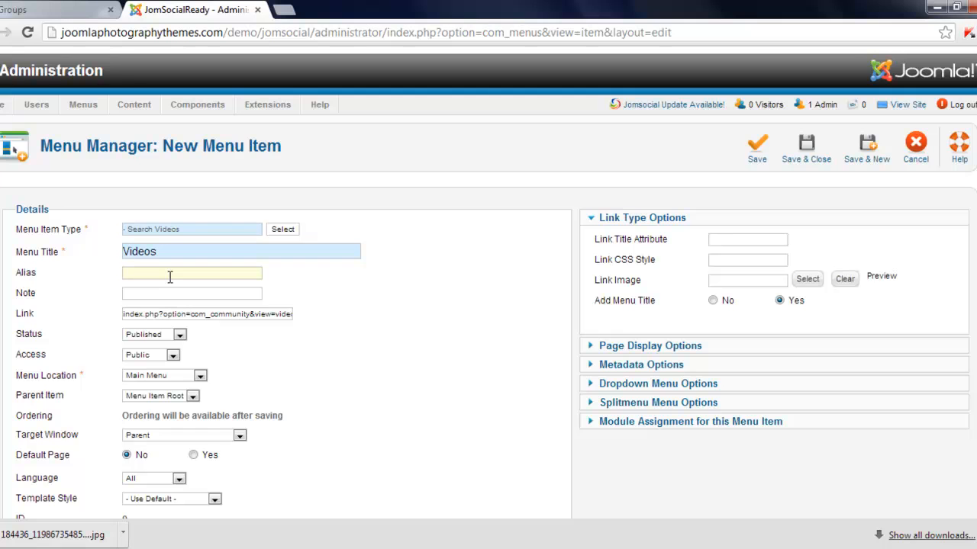
type("my-videos")
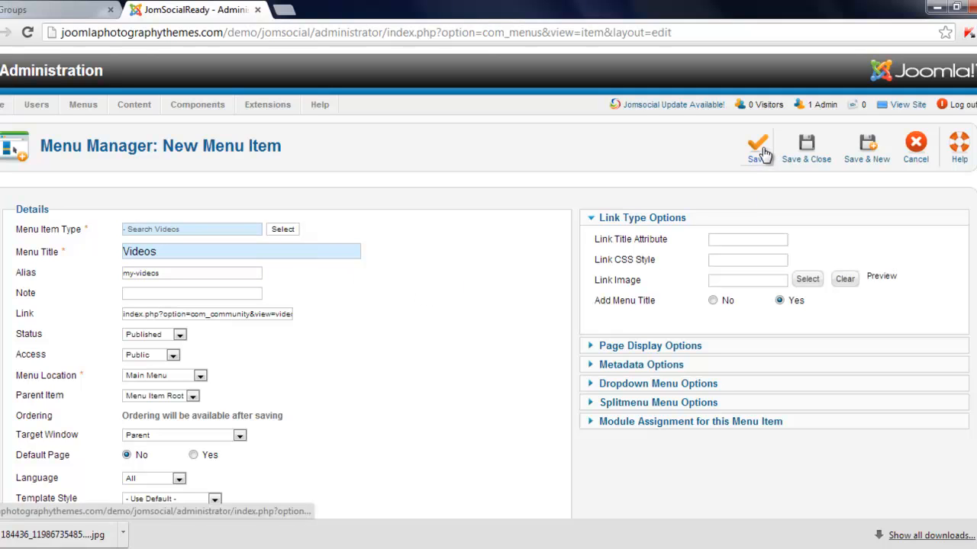
left_click(757, 147)
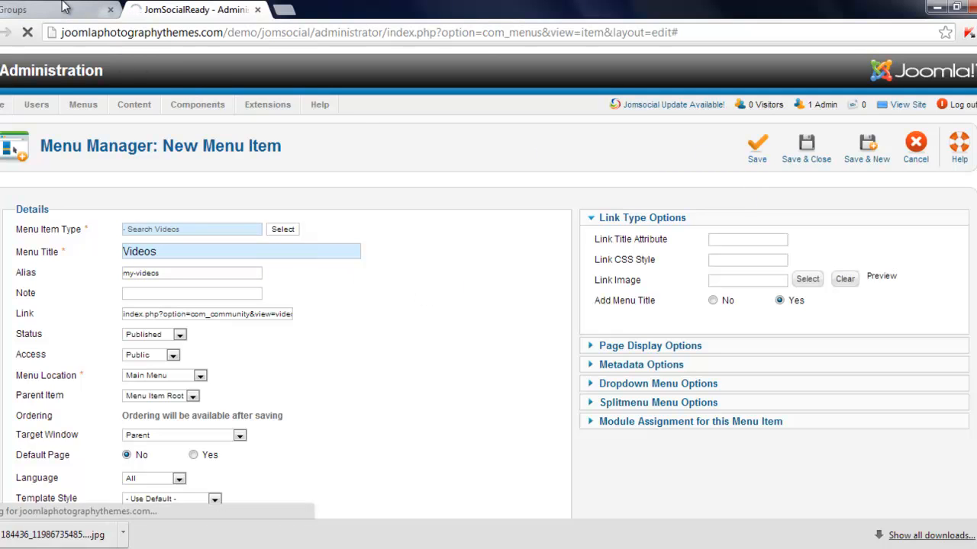
left_click(757, 145)
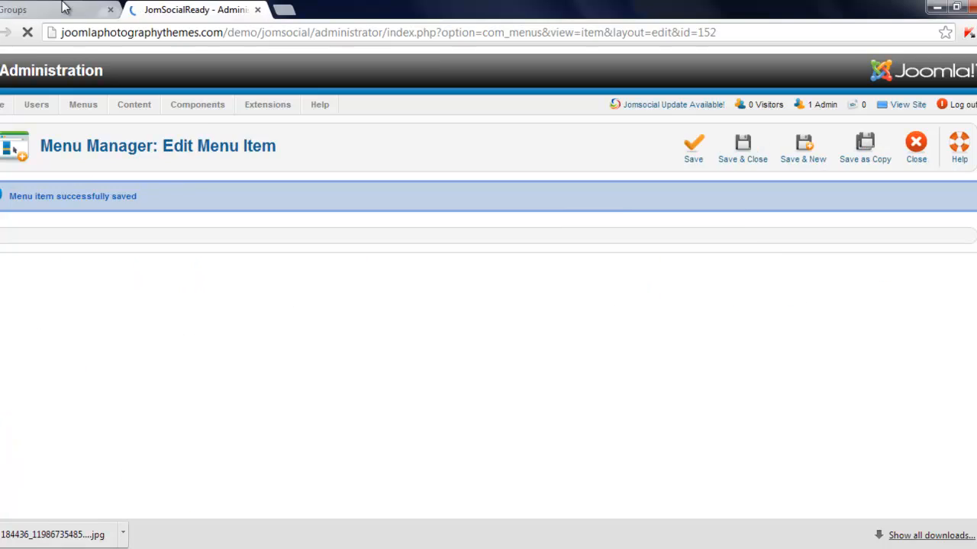
Step: On the front-end, follow the Videos link and play the Charter Travel - Holidays to Hawaii video
left_click(57, 9)
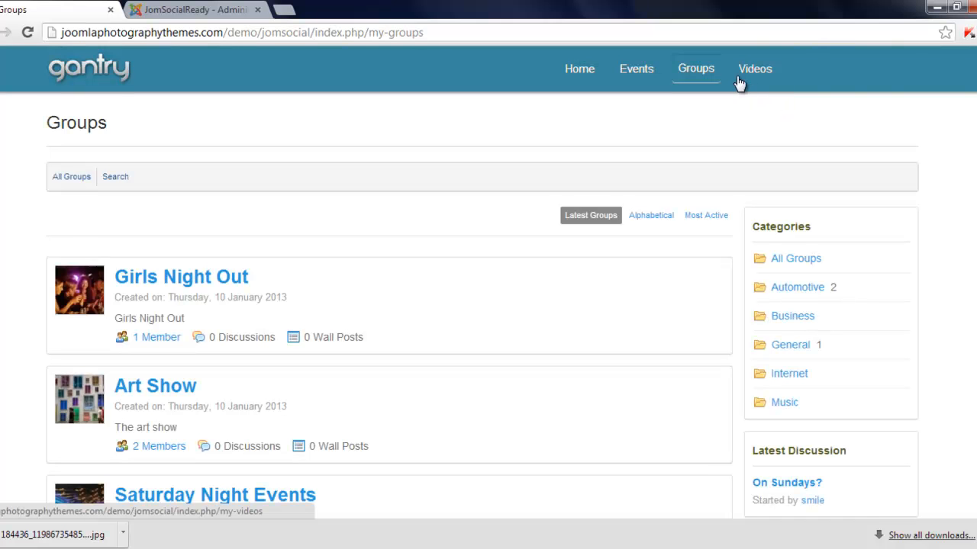
left_click(754, 68)
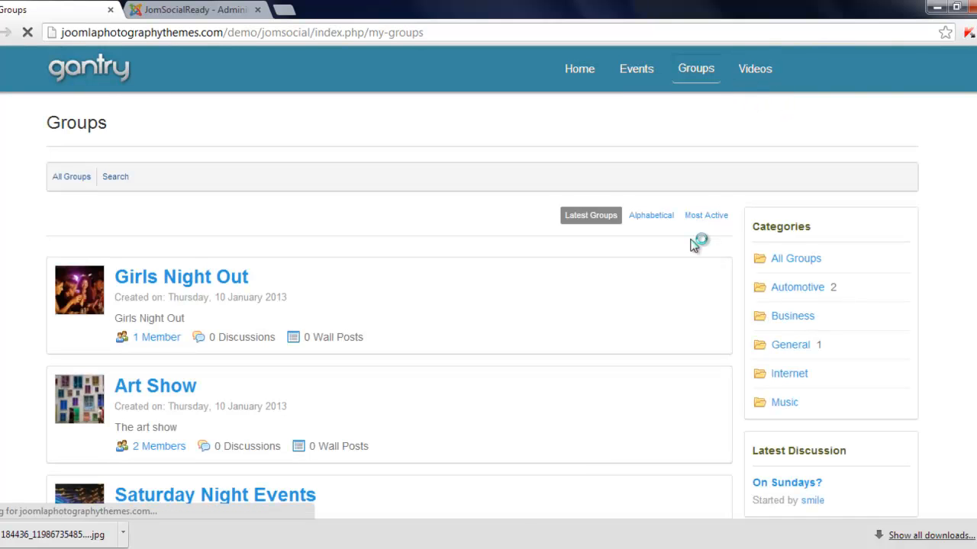
left_click(754, 68)
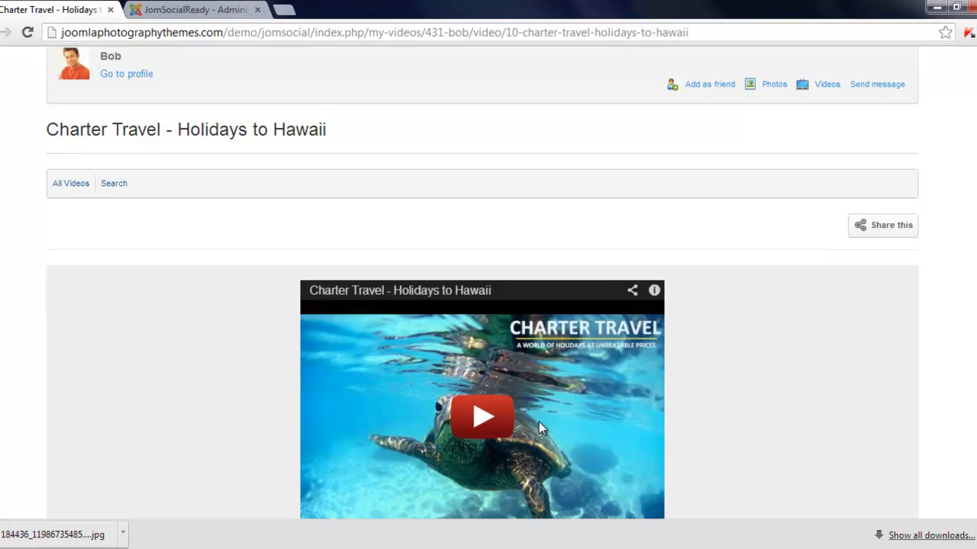
left_click(482, 415)
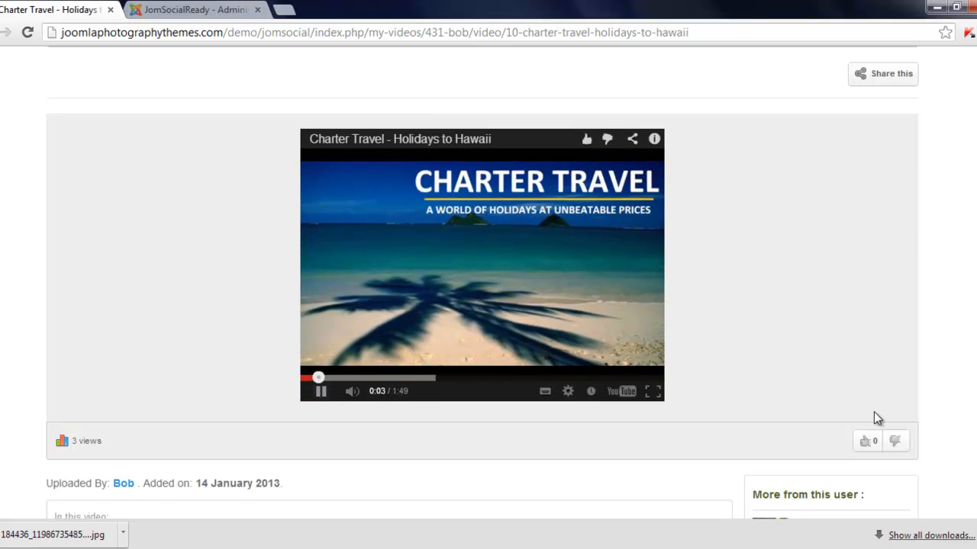
scroll("up", 3)
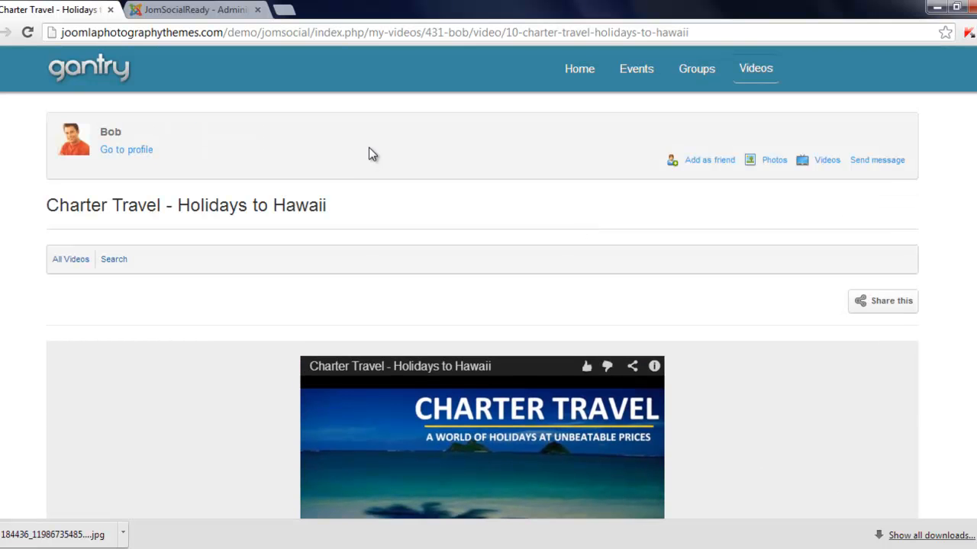
left_click(195, 9)
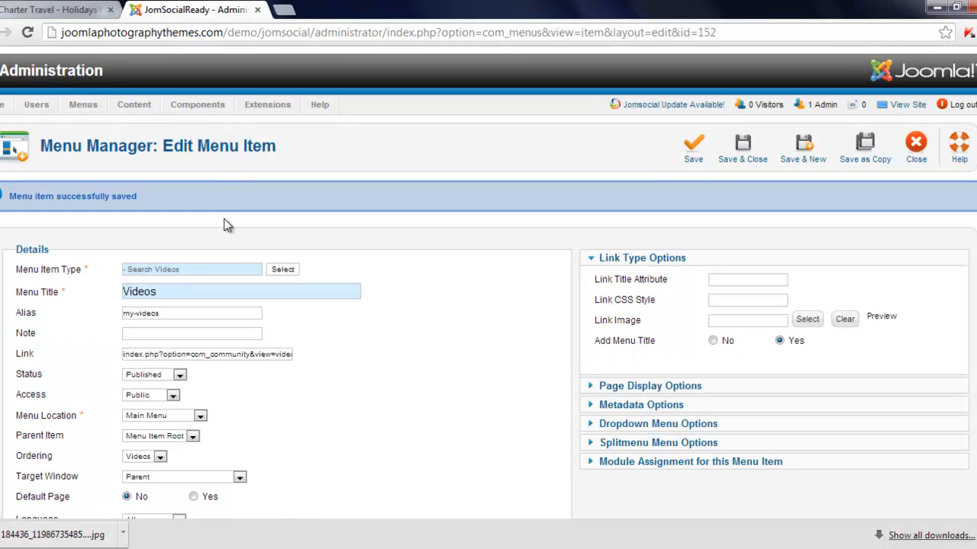
mouse_move(742, 144)
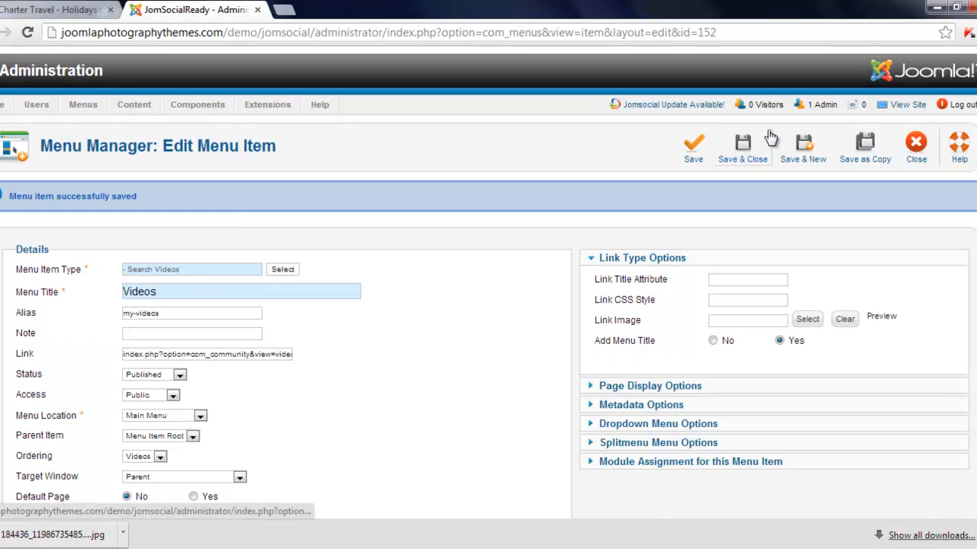
Step: Close the Videos item, confirming it appears fourth in the Main Menu, and start another item
left_click(741, 145)
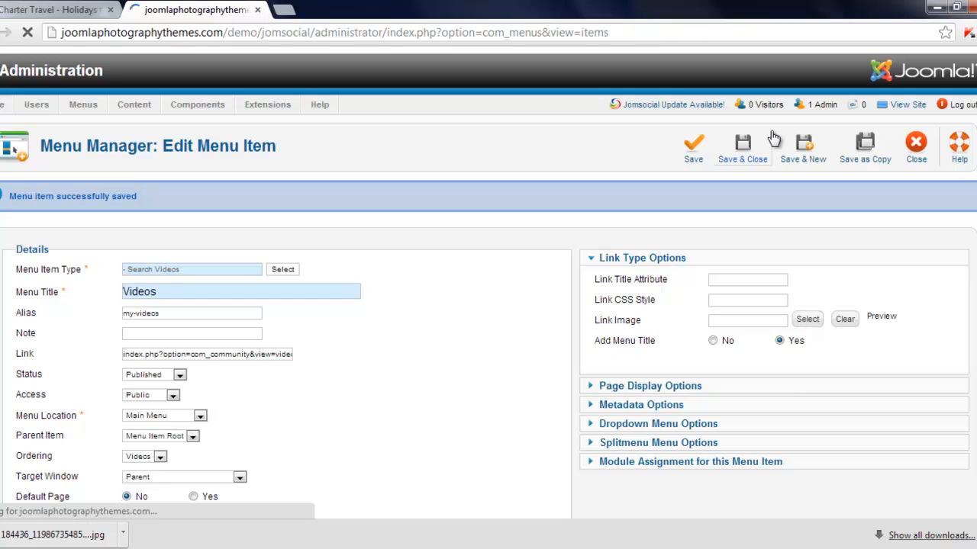
left_click(742, 143)
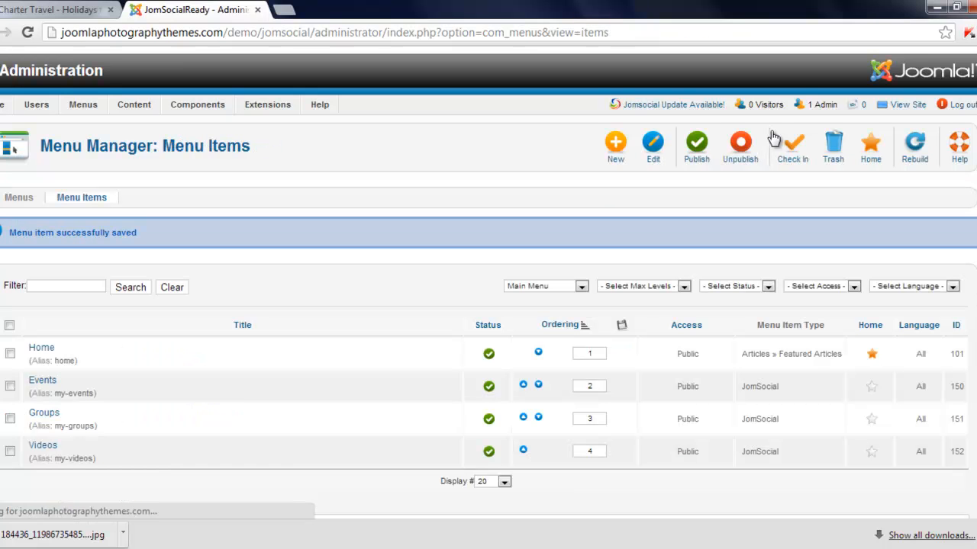
mouse_move(616, 147)
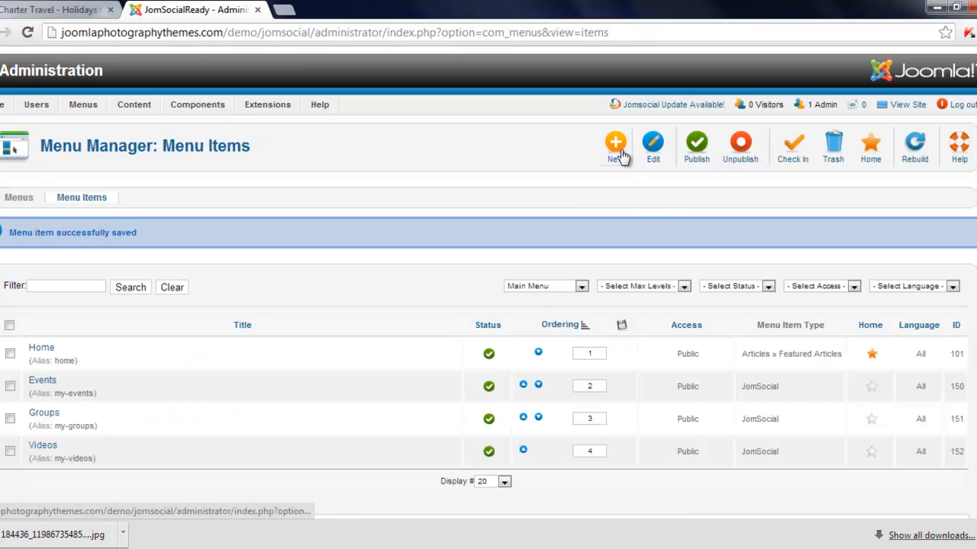
left_click(615, 144)
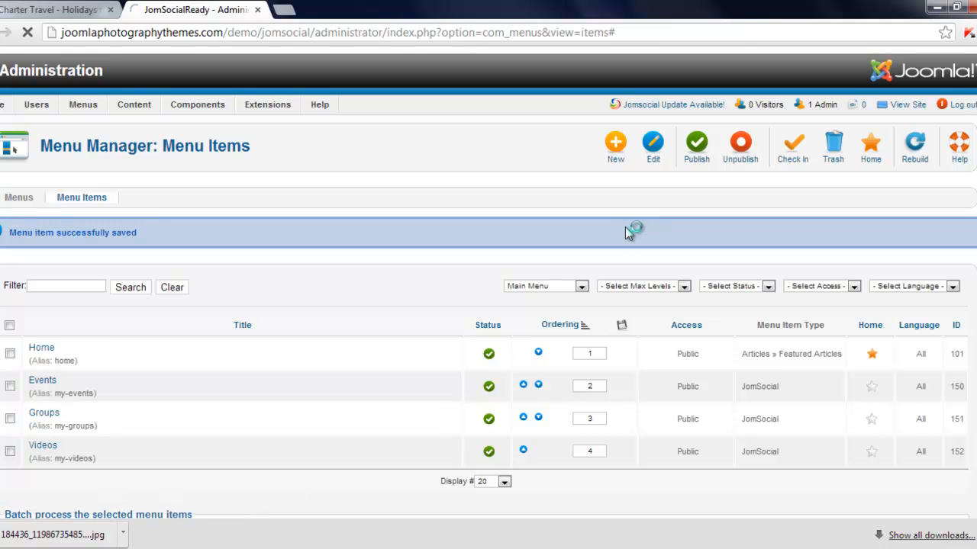
left_click(615, 145)
type("P")
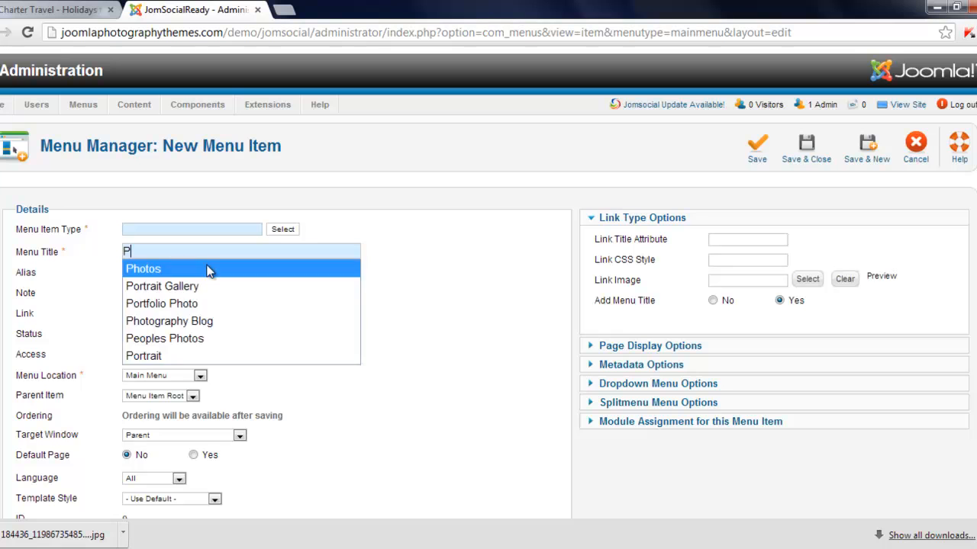
Step: Give the new menu item the title Photos and alias my-photos
type("h")
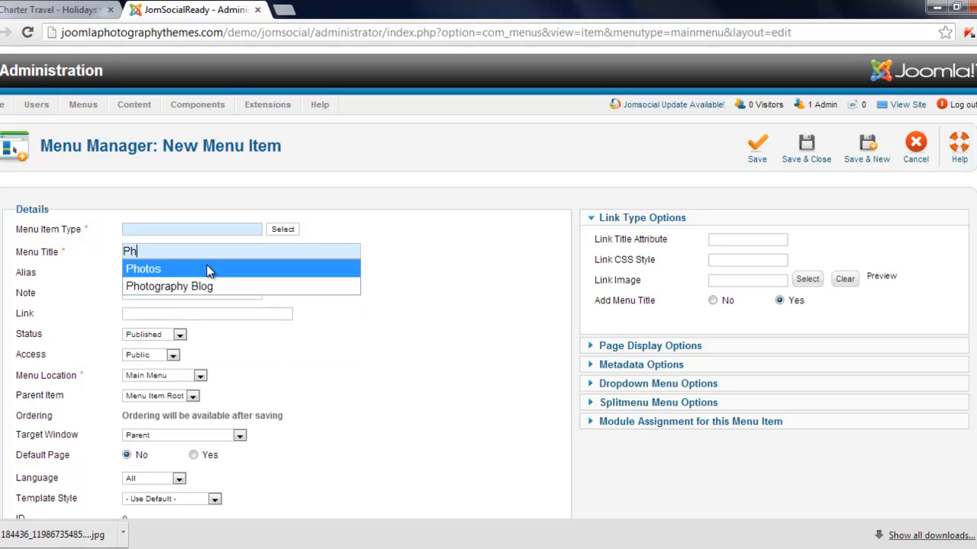
left_click(144, 269)
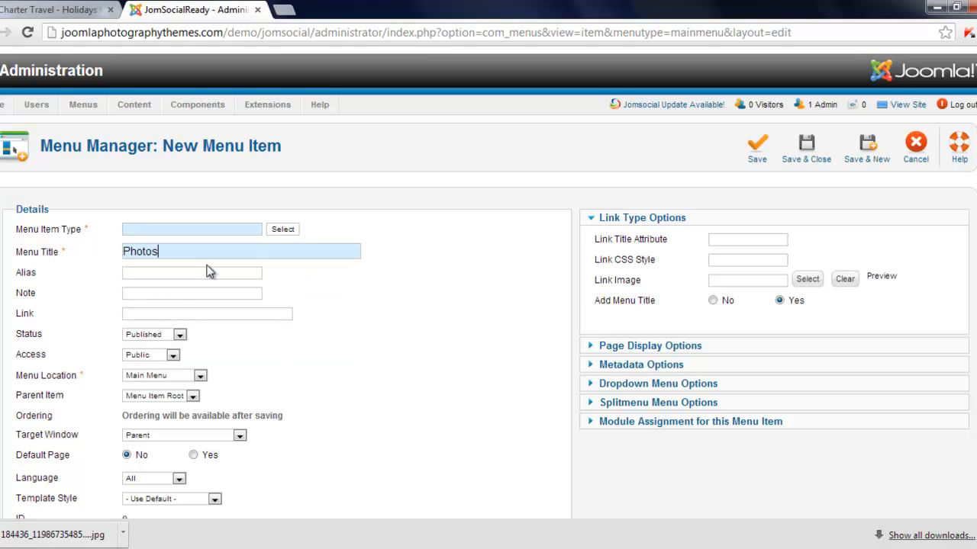
left_click(191, 272)
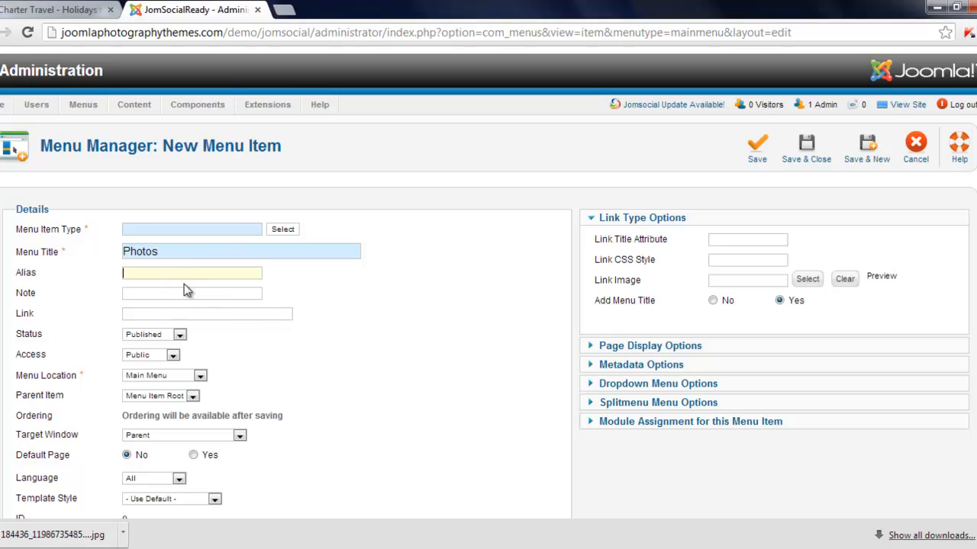
type("my-photos")
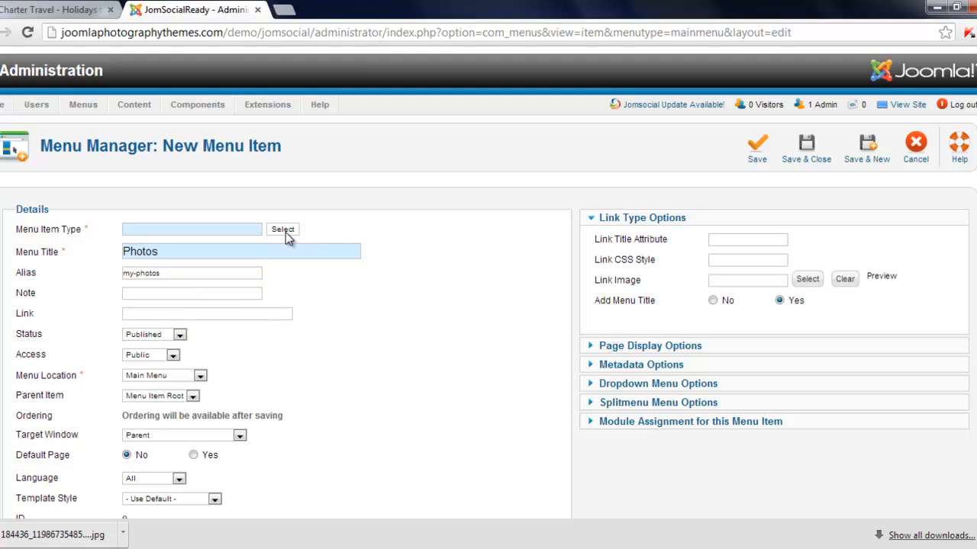
Step: Set the item type to Upload Photos and save the Photos menu item
left_click(282, 229)
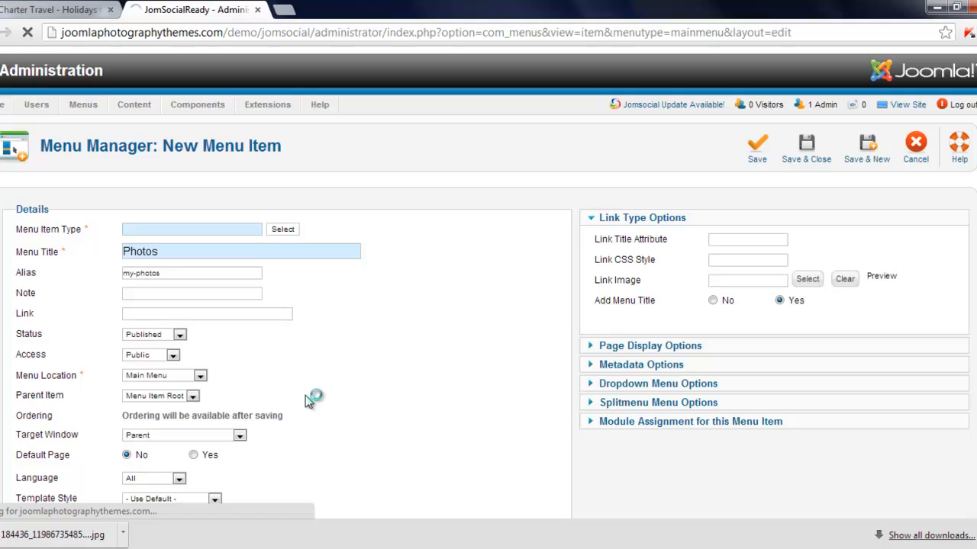
left_click(283, 229)
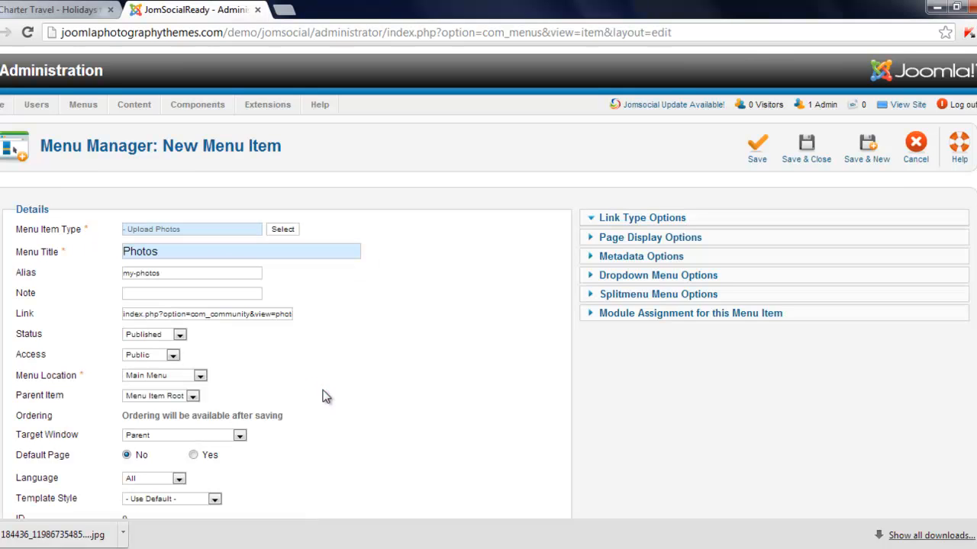
left_click(642, 217)
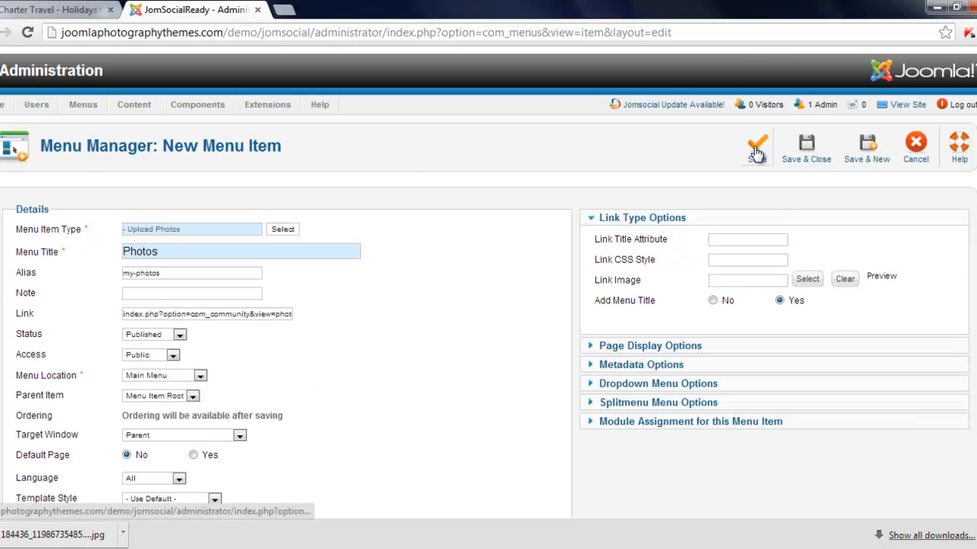
left_click(756, 144)
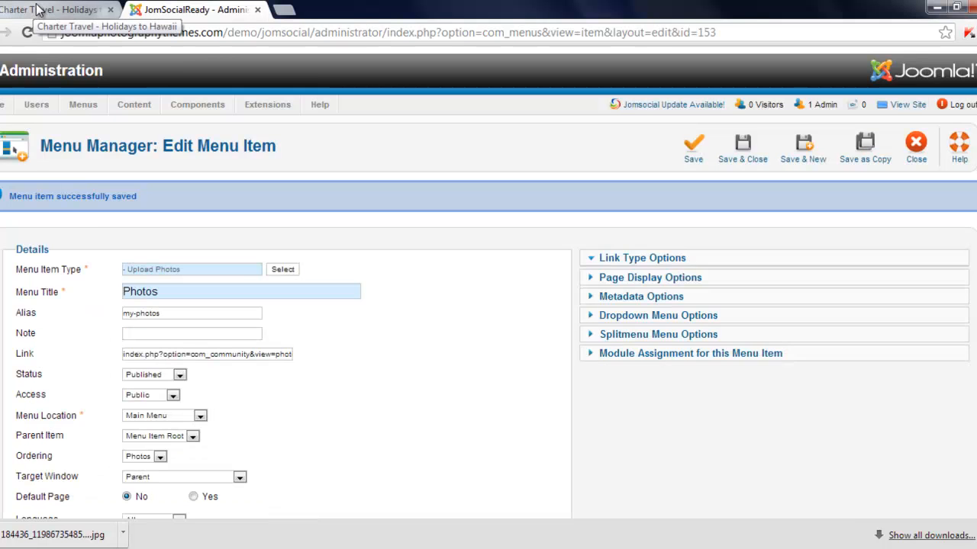
left_click(54, 9)
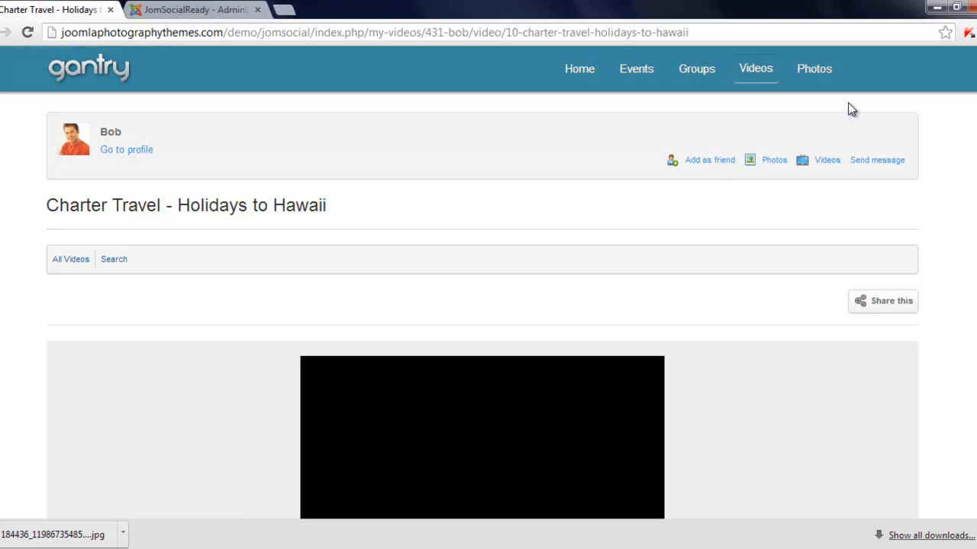
Step: Open Photos from the site menu and browse the City Night Life album photos
left_click(813, 69)
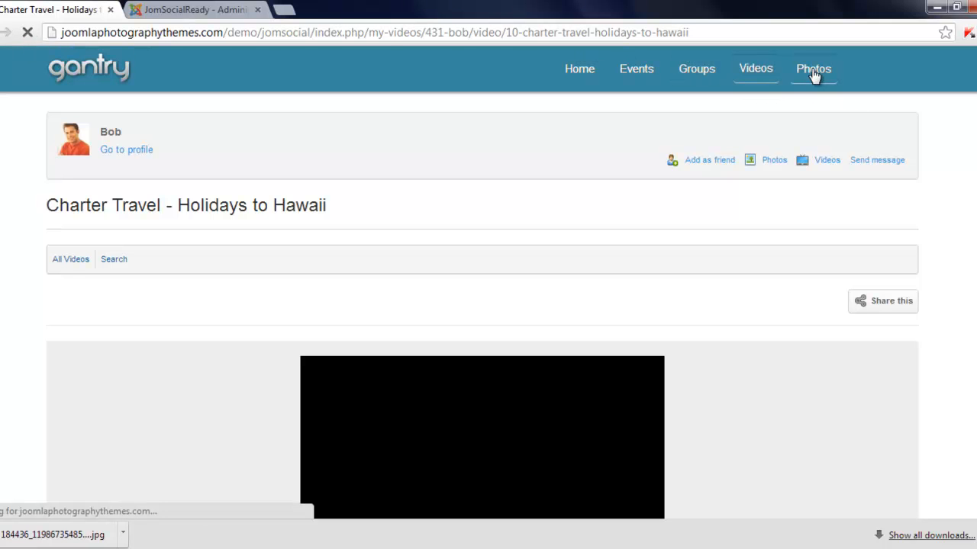
left_click(812, 68)
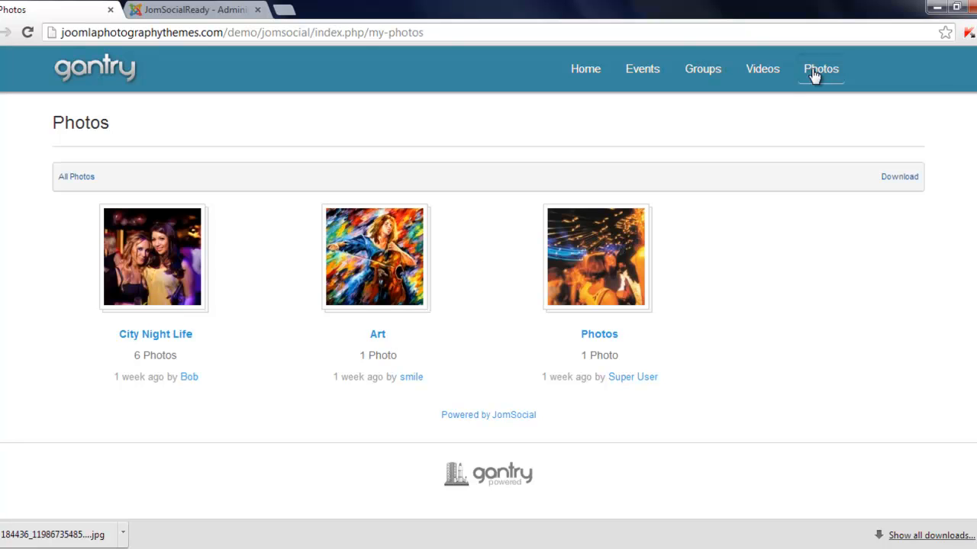
mouse_move(279, 254)
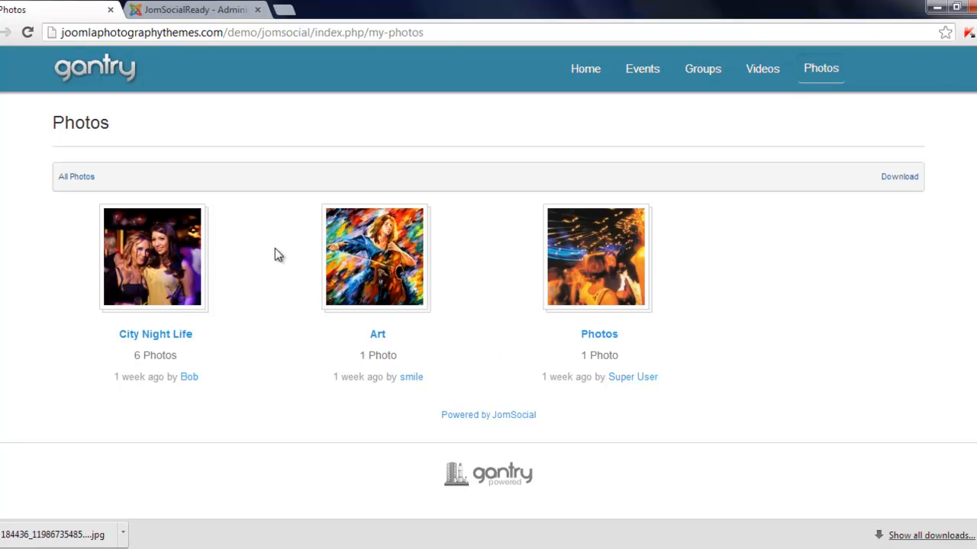
mouse_move(138, 267)
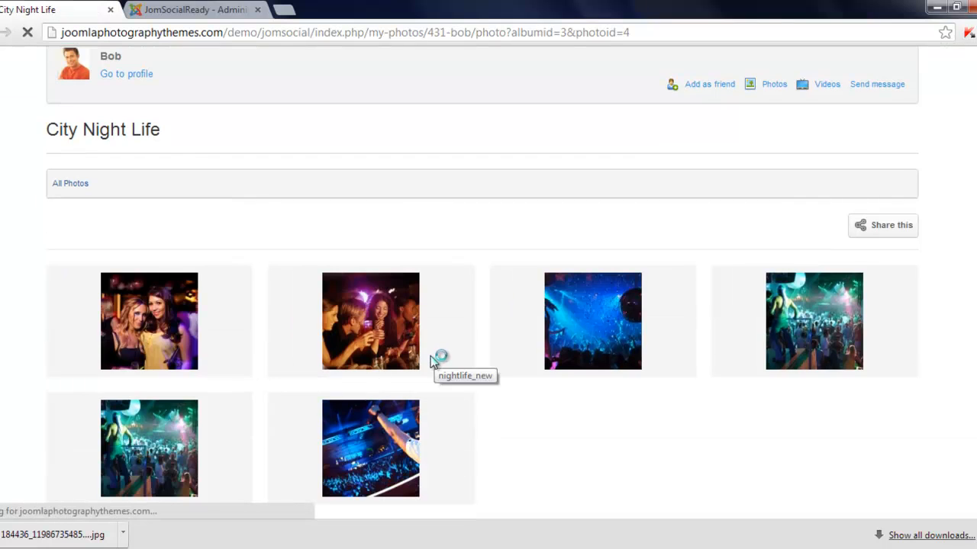
left_click(370, 320)
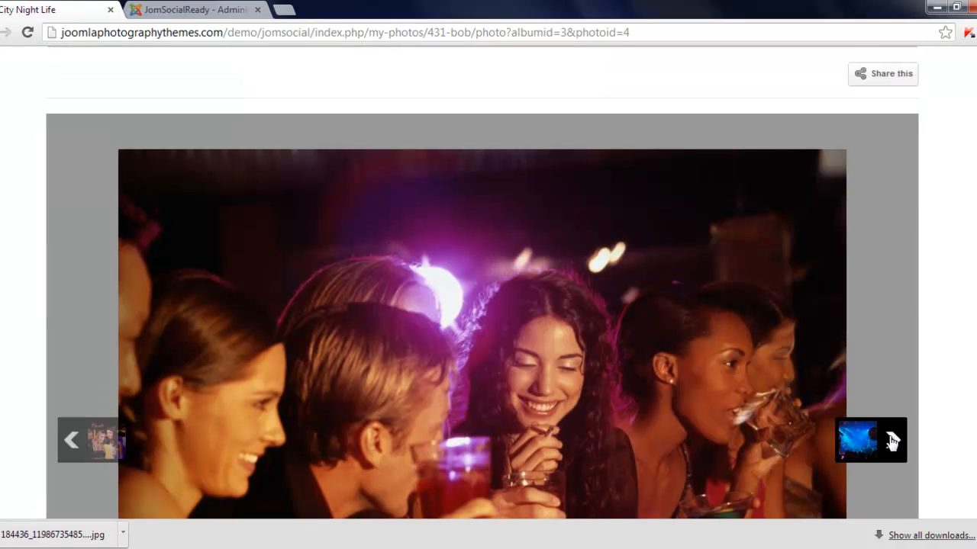
left_click(870, 440)
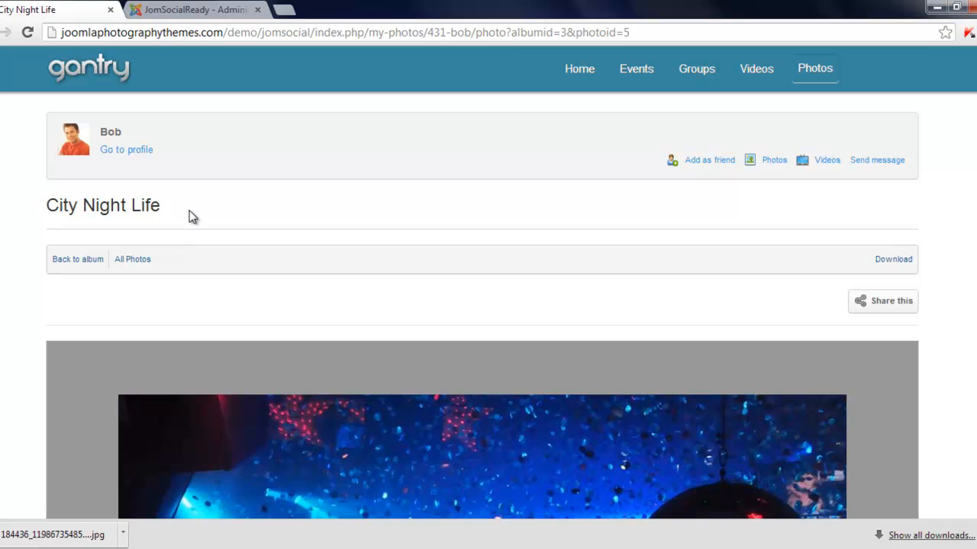
mouse_move(188, 235)
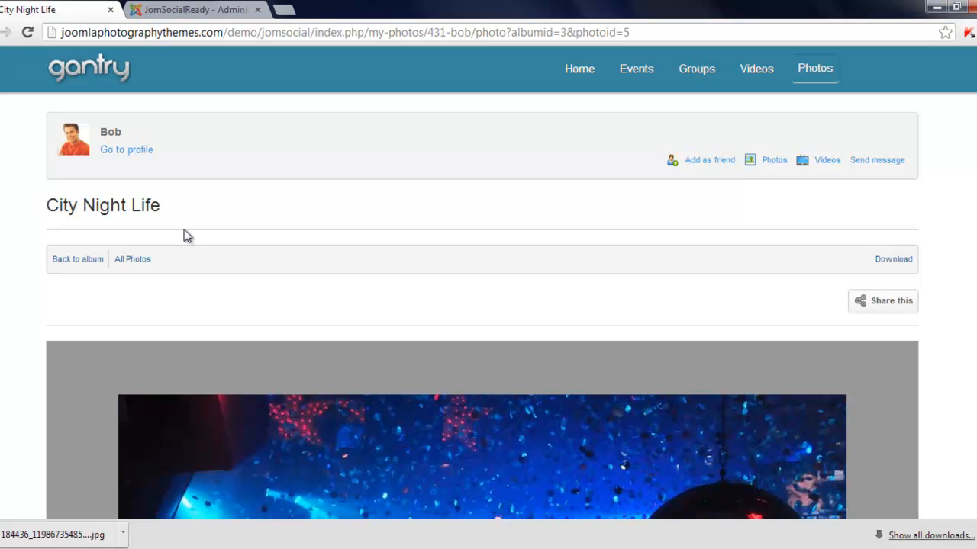
left_click(190, 9)
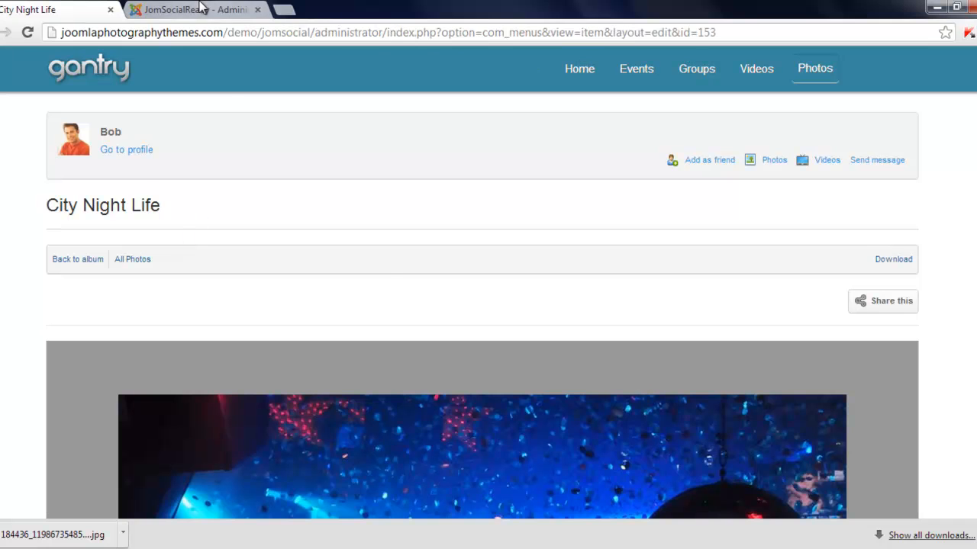
Step: Save and close the Photos item, then start a new blank menu item
left_click(190, 9)
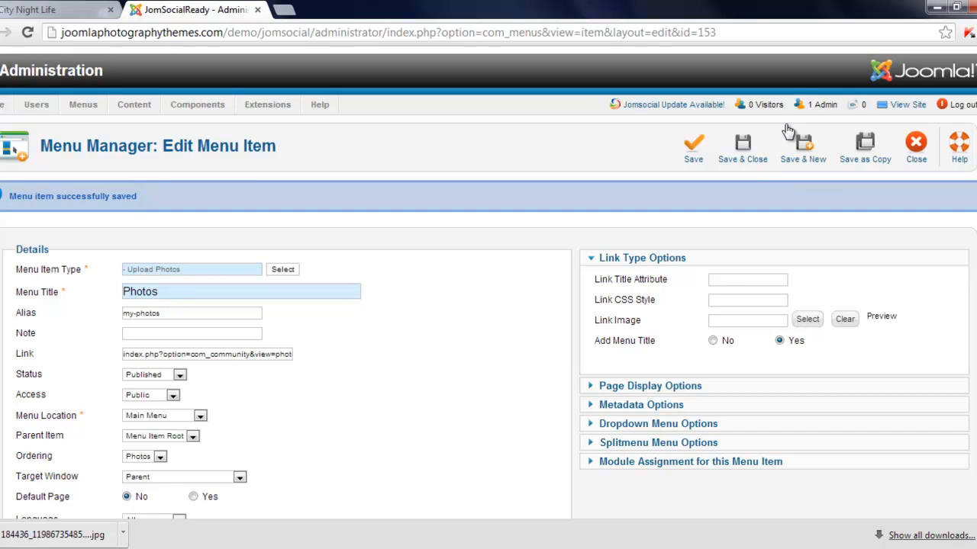
left_click(741, 147)
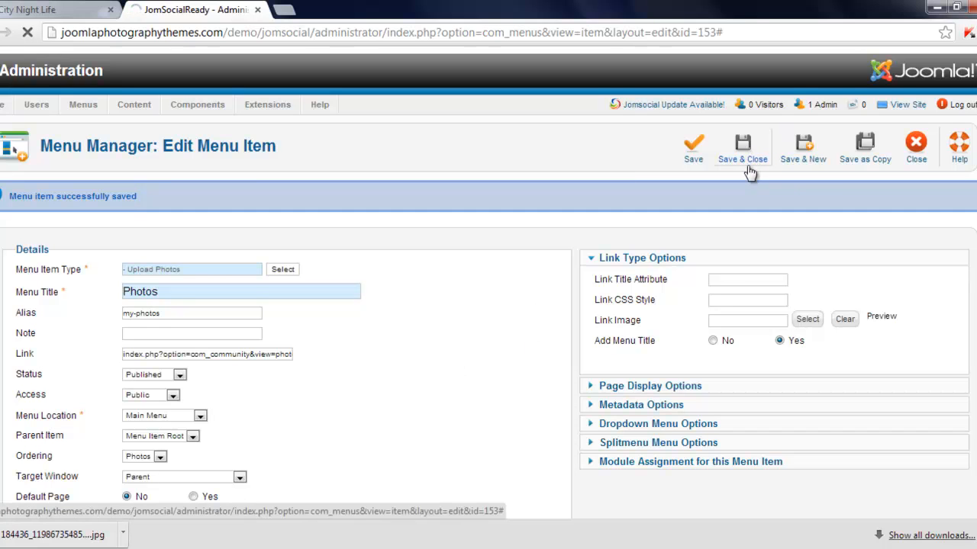
left_click(741, 146)
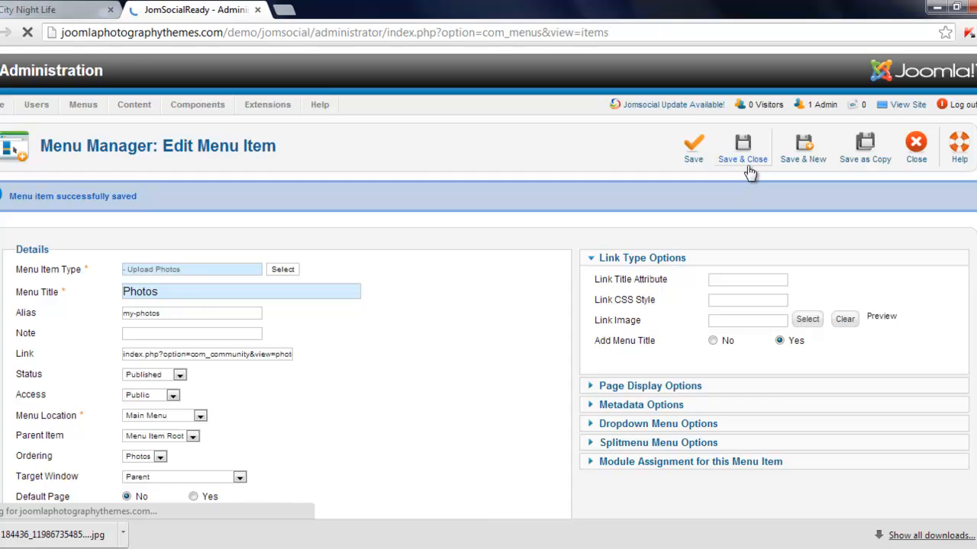
left_click(741, 145)
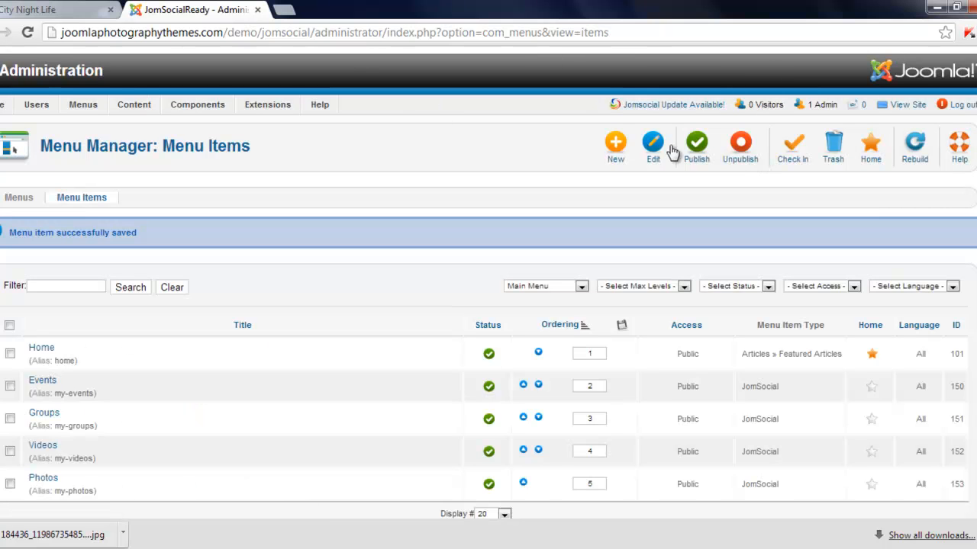
left_click(615, 145)
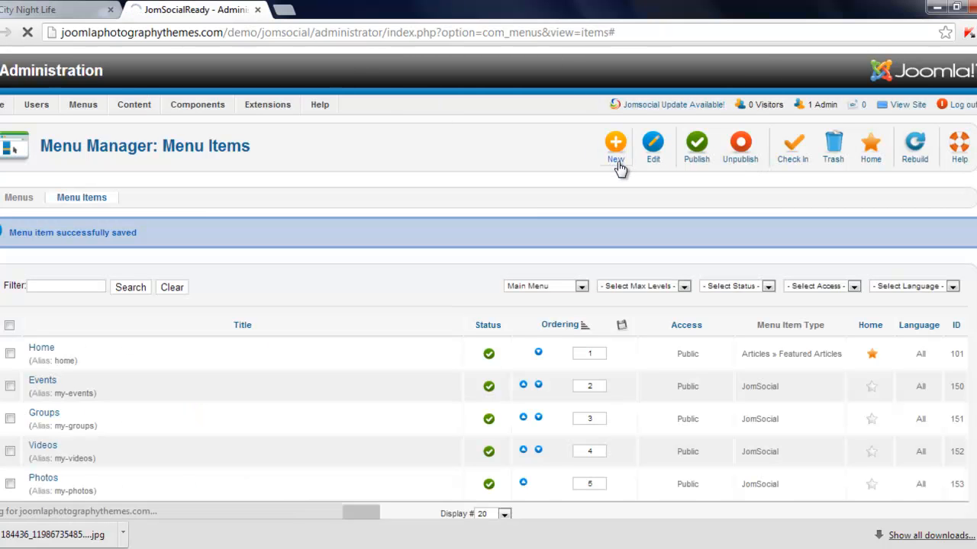
left_click(614, 145)
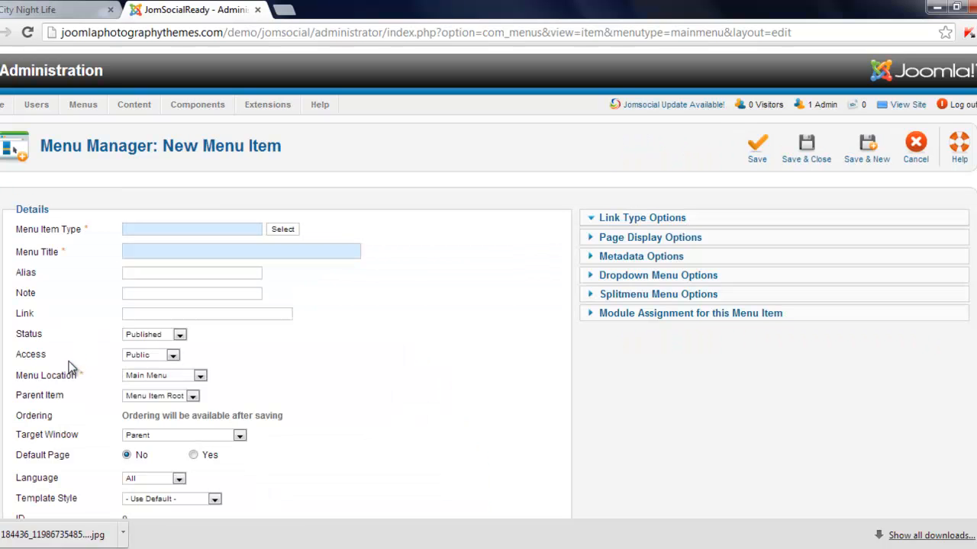
Step: Give the new menu item the title Register and alias login
left_click(642, 217)
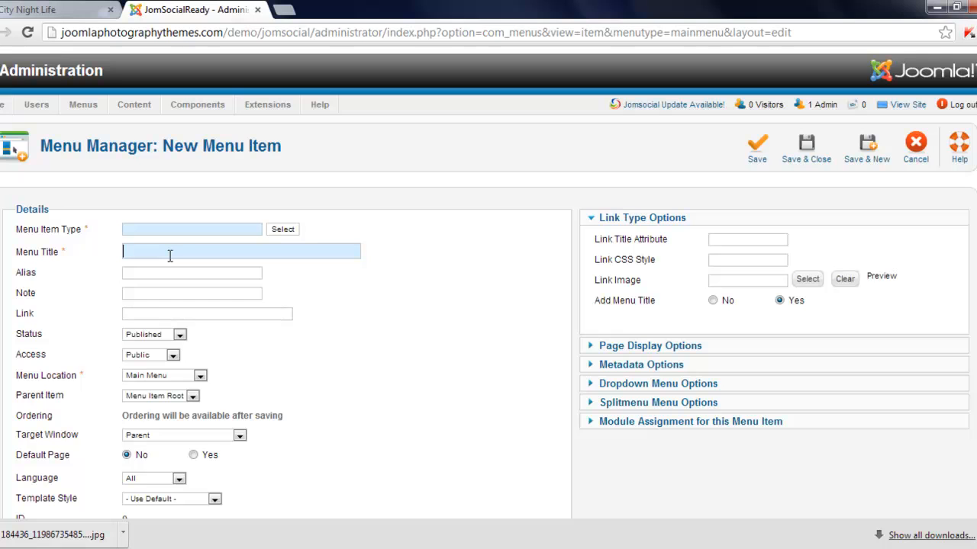
type("Register")
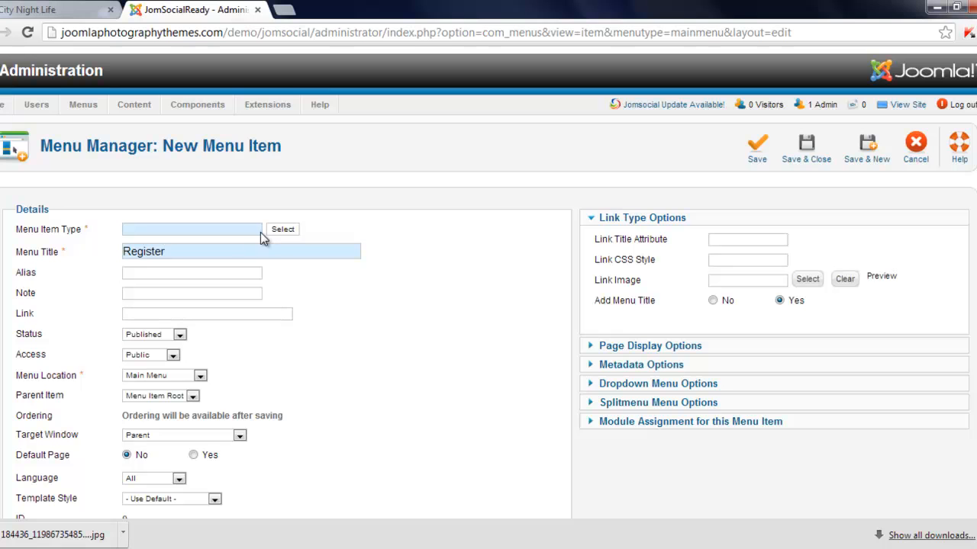
mouse_move(476, 280)
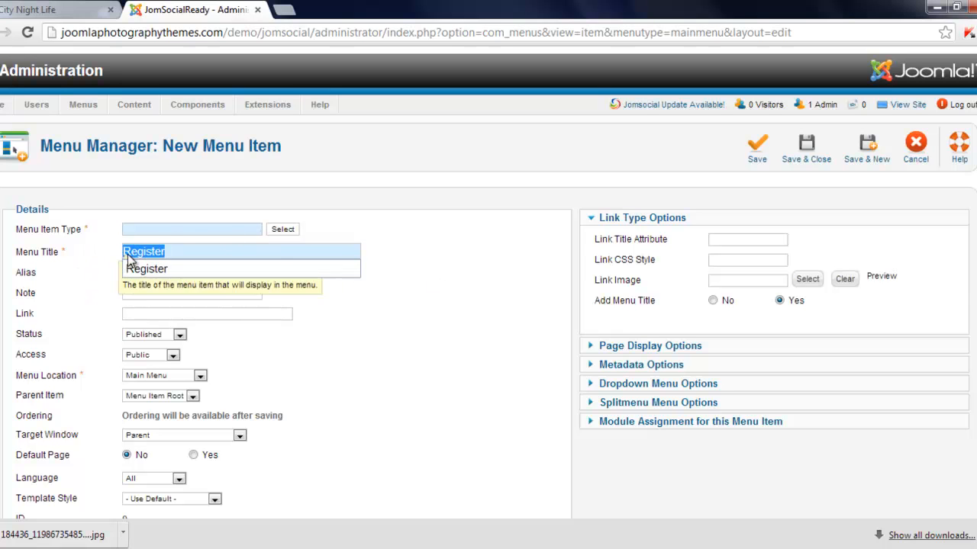
left_click(192, 273)
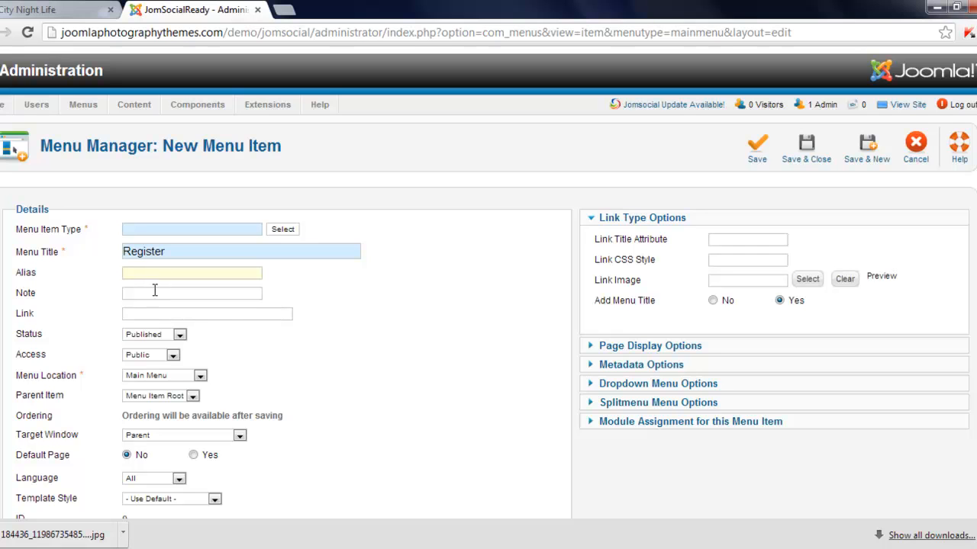
type("login")
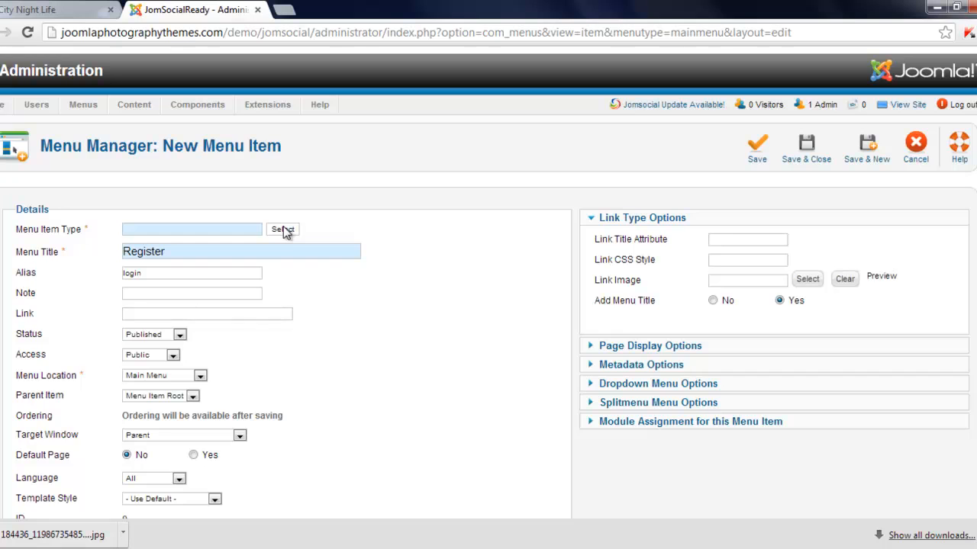
Step: Set the item type to JomSocial Register and save and close it
left_click(282, 229)
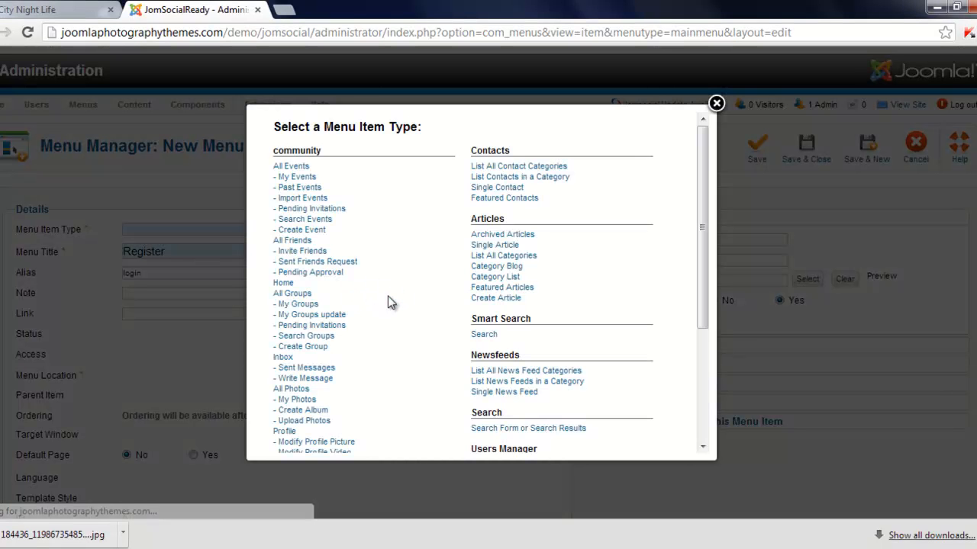
scroll("down", 3)
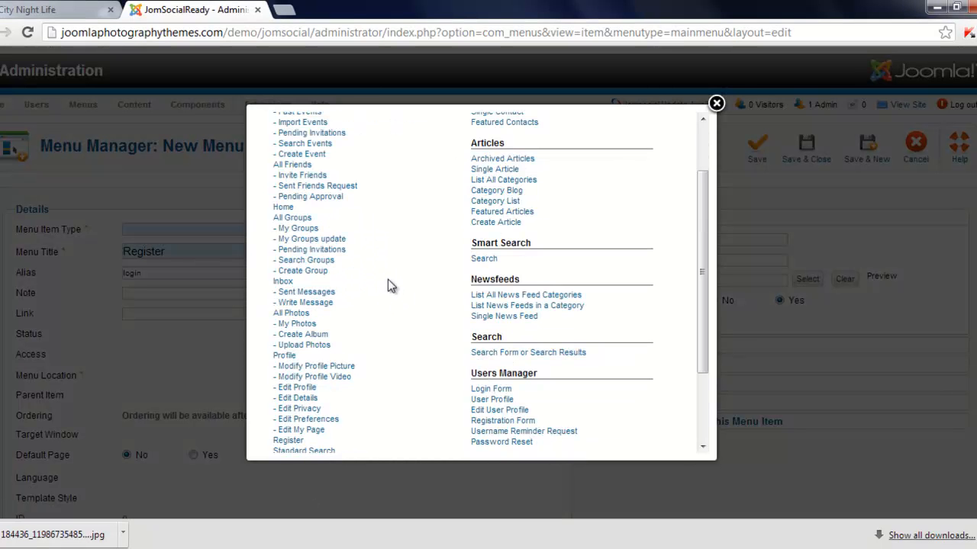
scroll("down", 3)
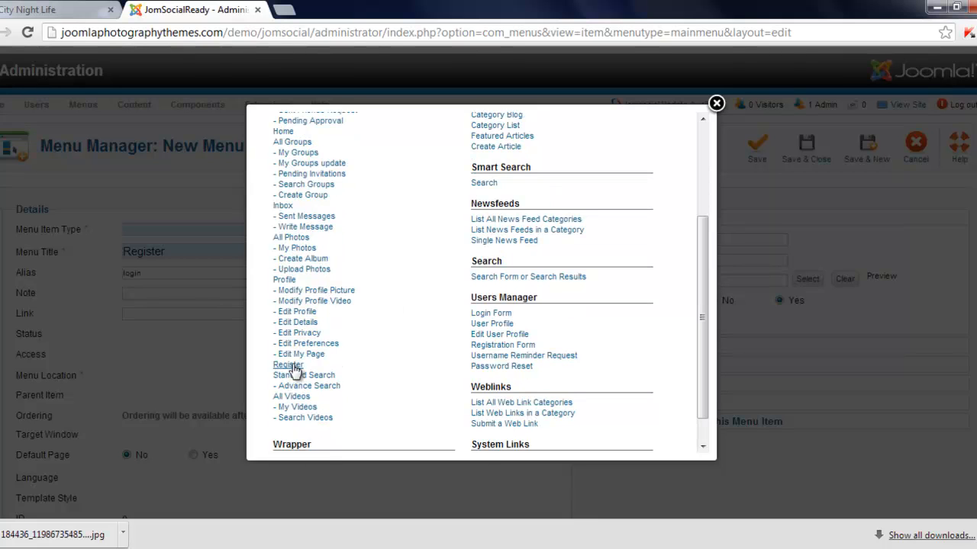
left_click(288, 364)
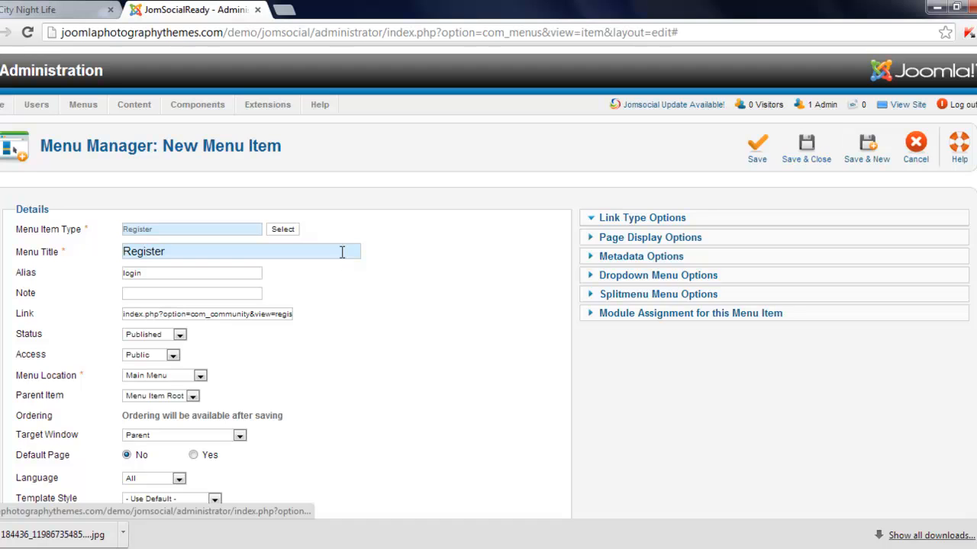
left_click(641, 217)
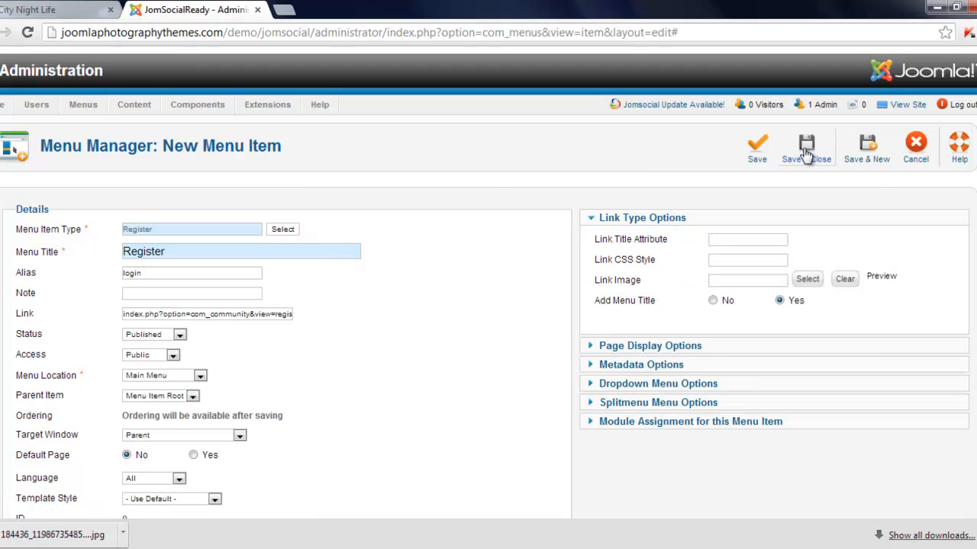
left_click(806, 145)
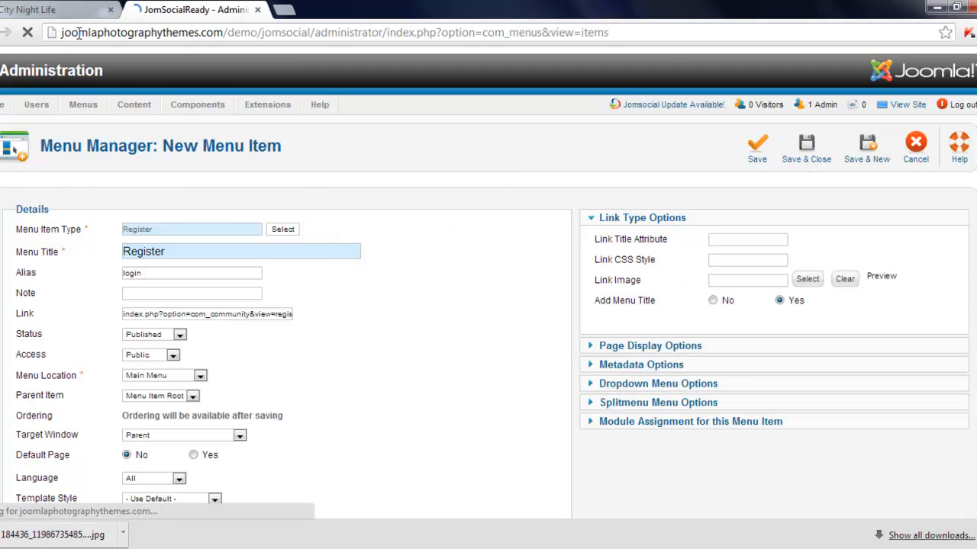
left_click(53, 9)
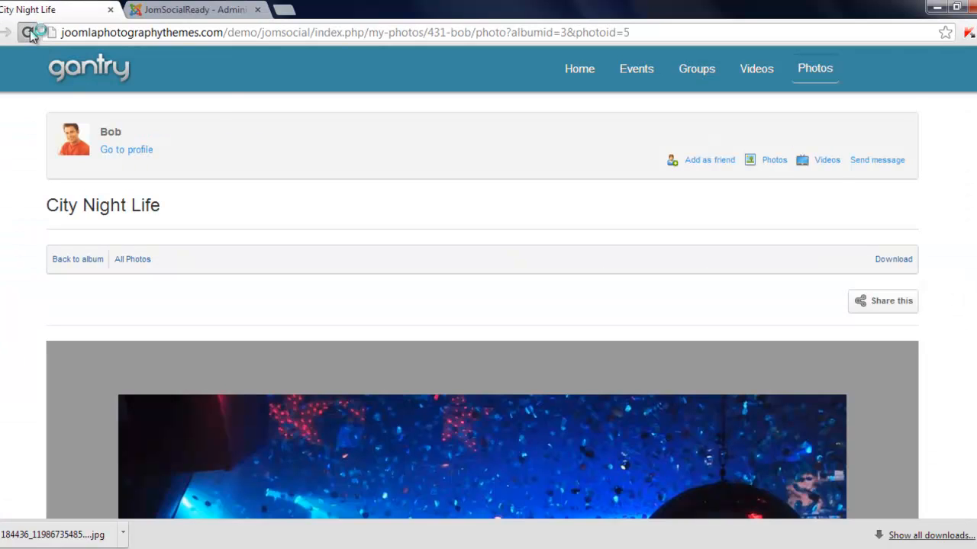
Step: Reload the front-end page and open the new Register link to the registration form
left_click(29, 32)
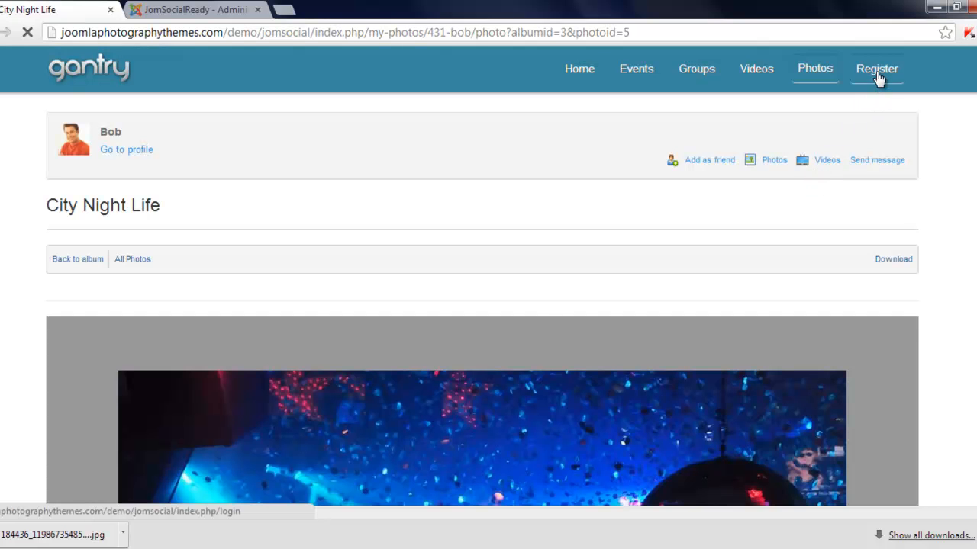
left_click(877, 69)
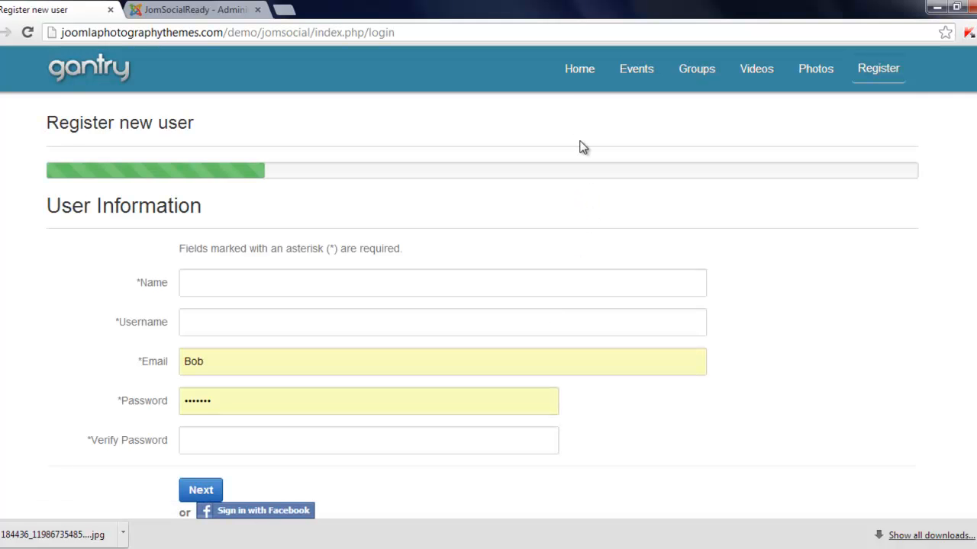
mouse_move(872, 226)
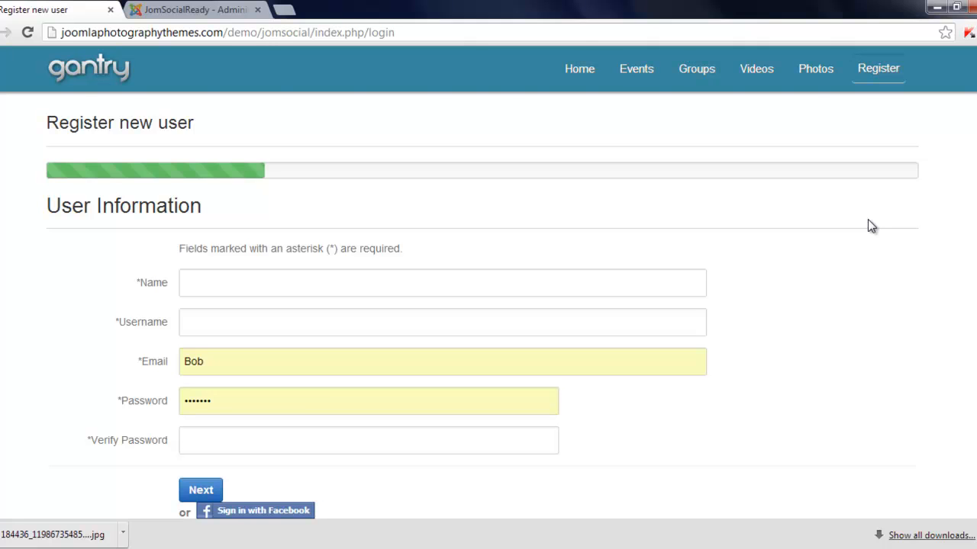
mouse_move(630, 15)
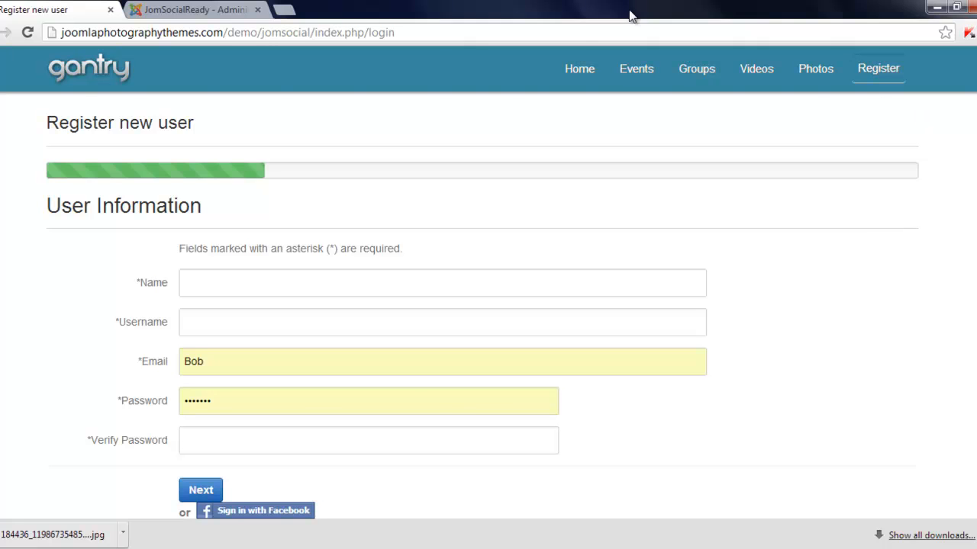